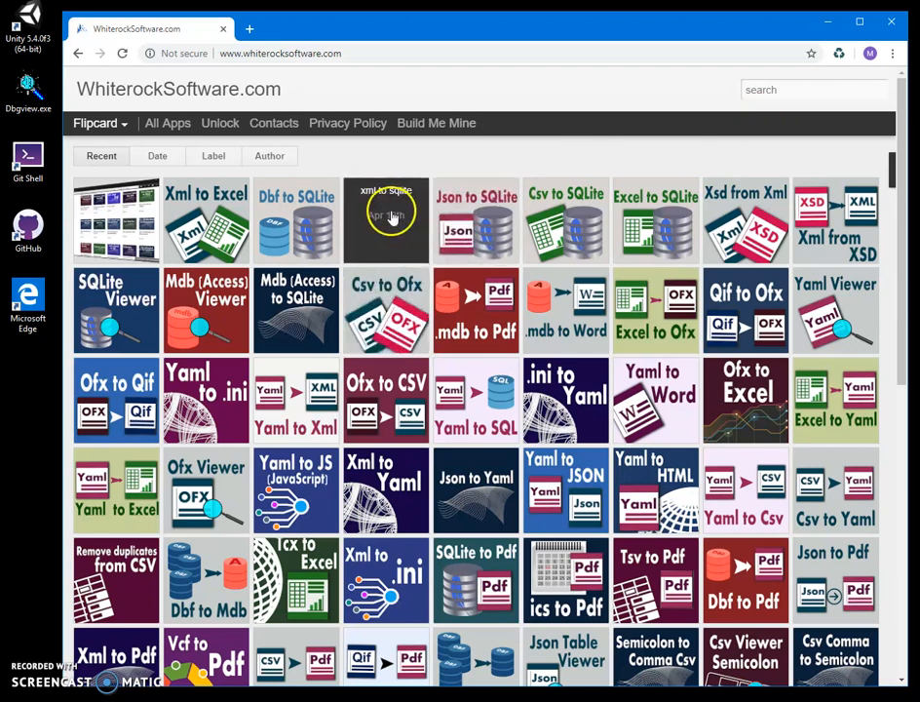
Step: Download the Xml to Sqlite installer from its WhiterockSoftware.com tile
left_click(386, 219)
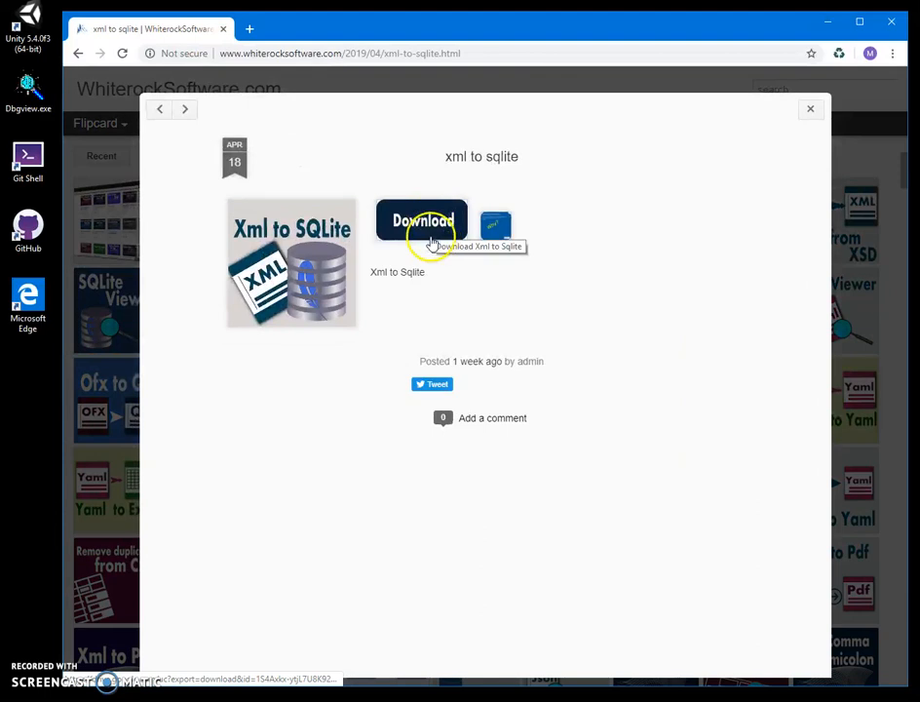
left_click(421, 220)
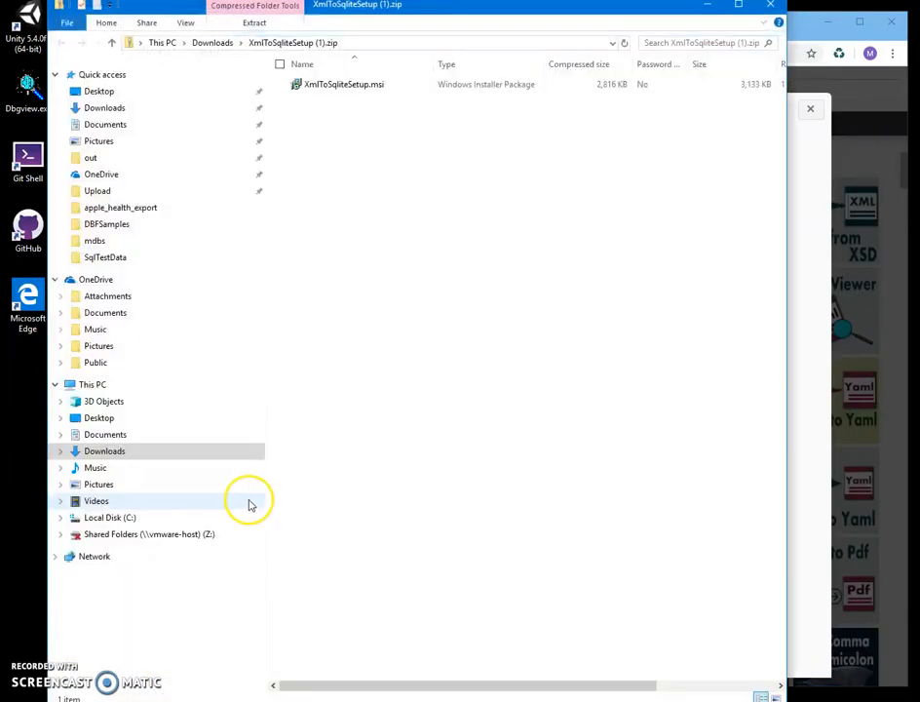
Step: Run XmlToSqliteSetup.msi past the unrecognized-app warning and finish the setup wizard
left_click(339, 84)
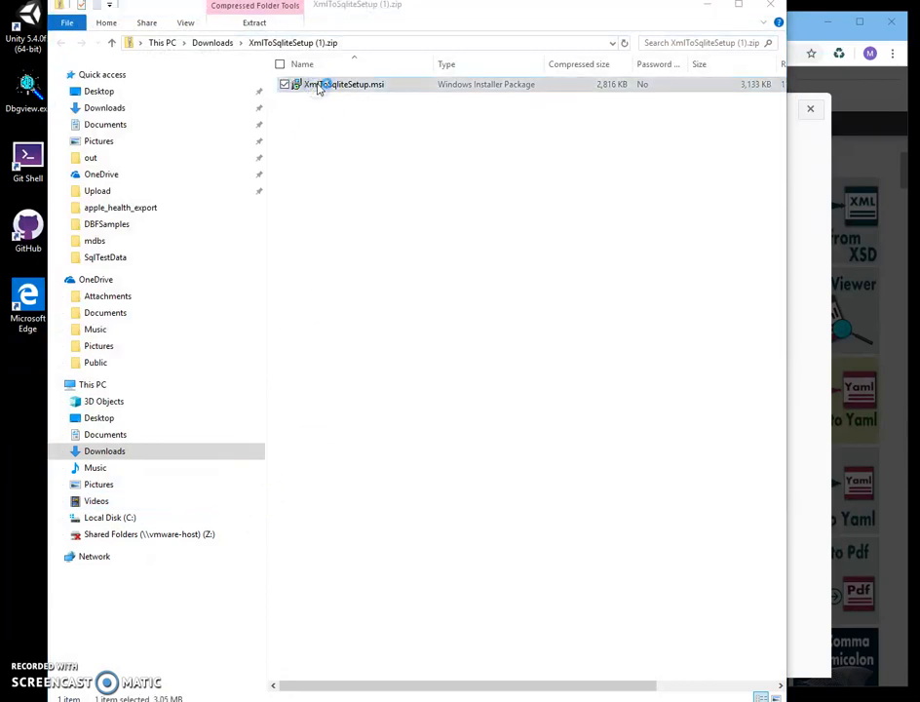
double_click(339, 84)
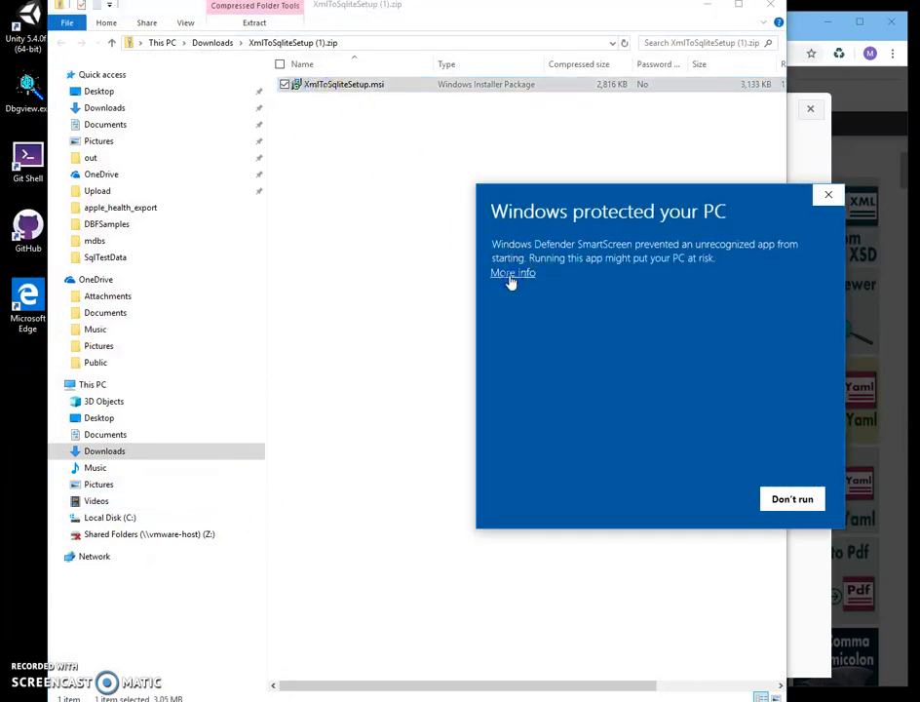
left_click(512, 273)
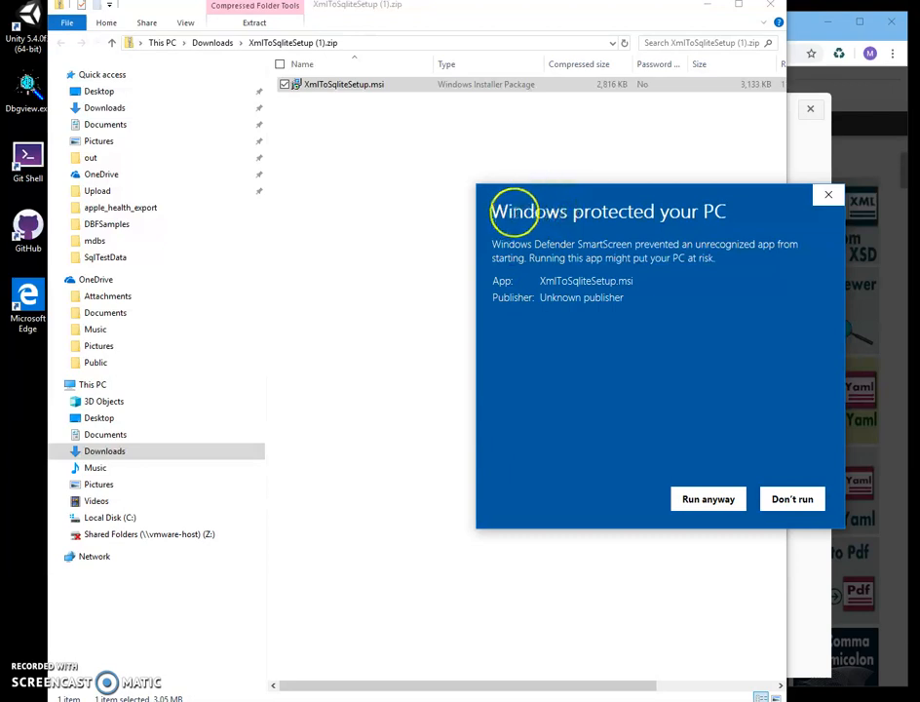
mouse_move(621, 383)
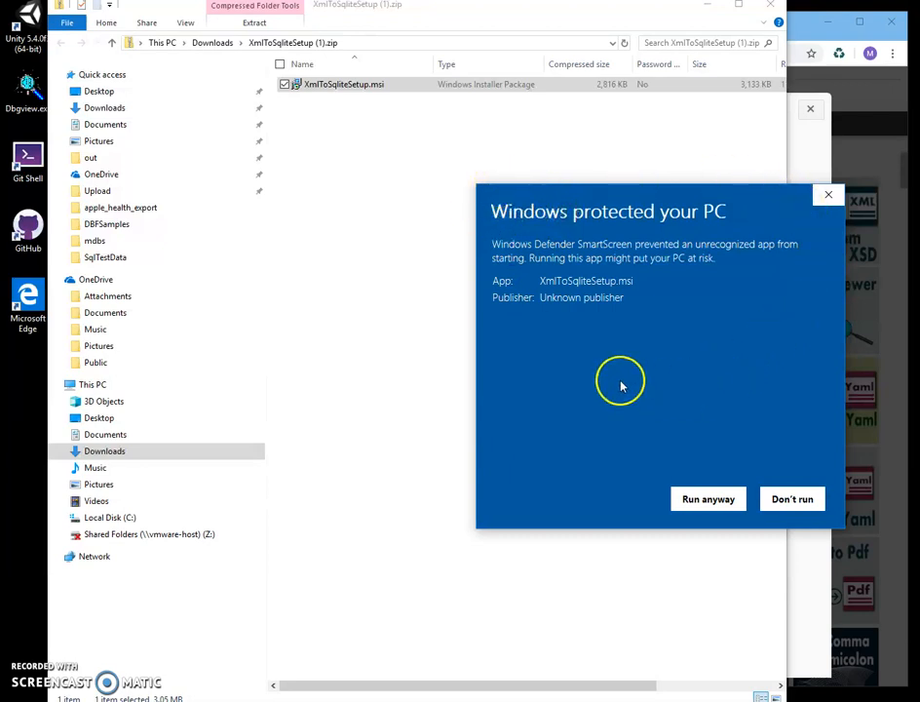
mouse_move(492, 299)
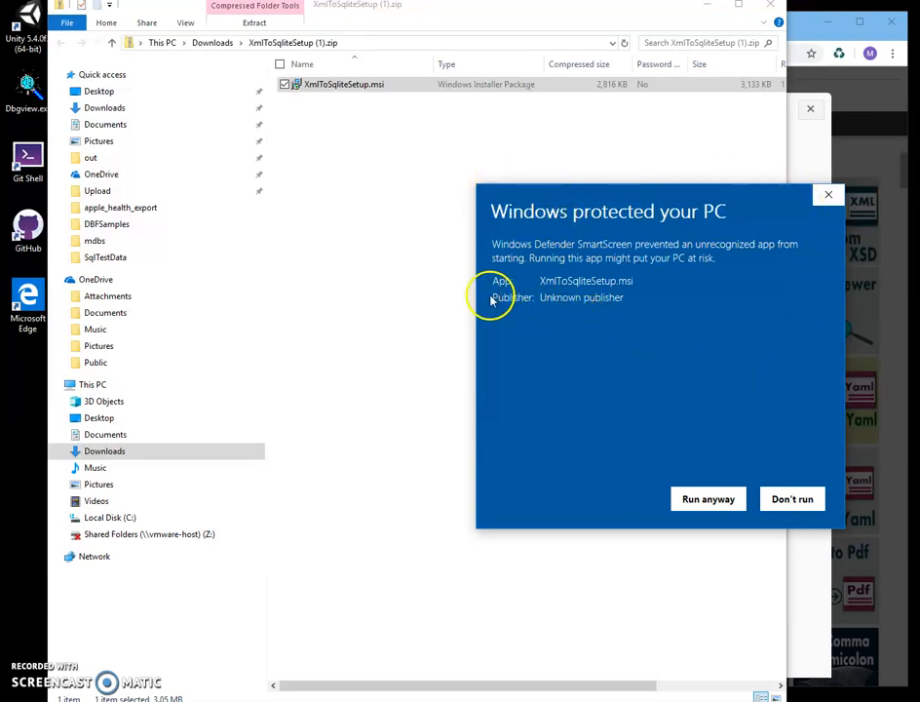
mouse_move(708, 498)
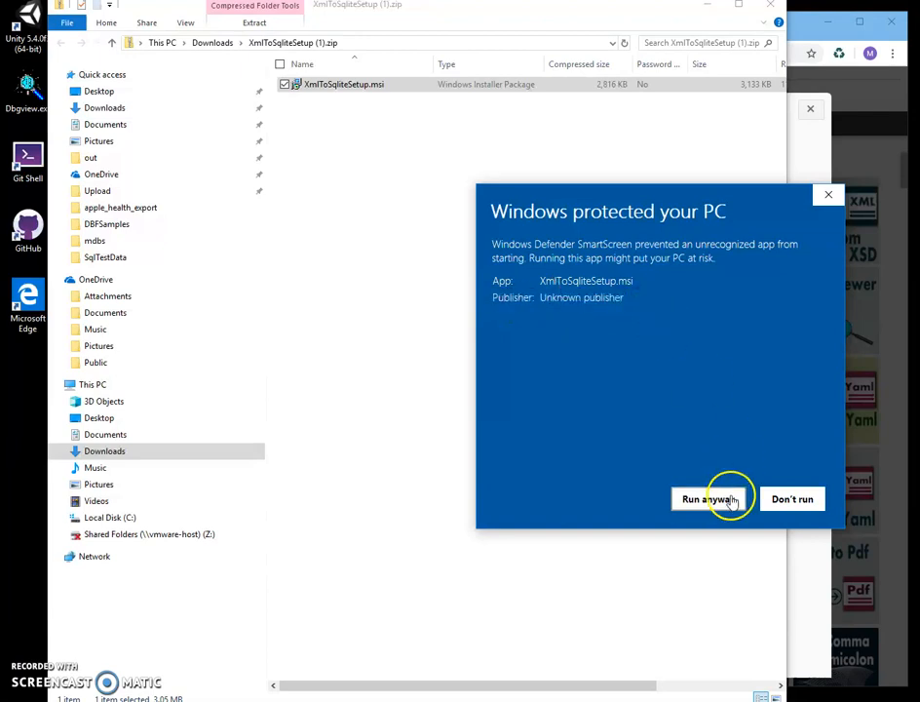
left_click(705, 498)
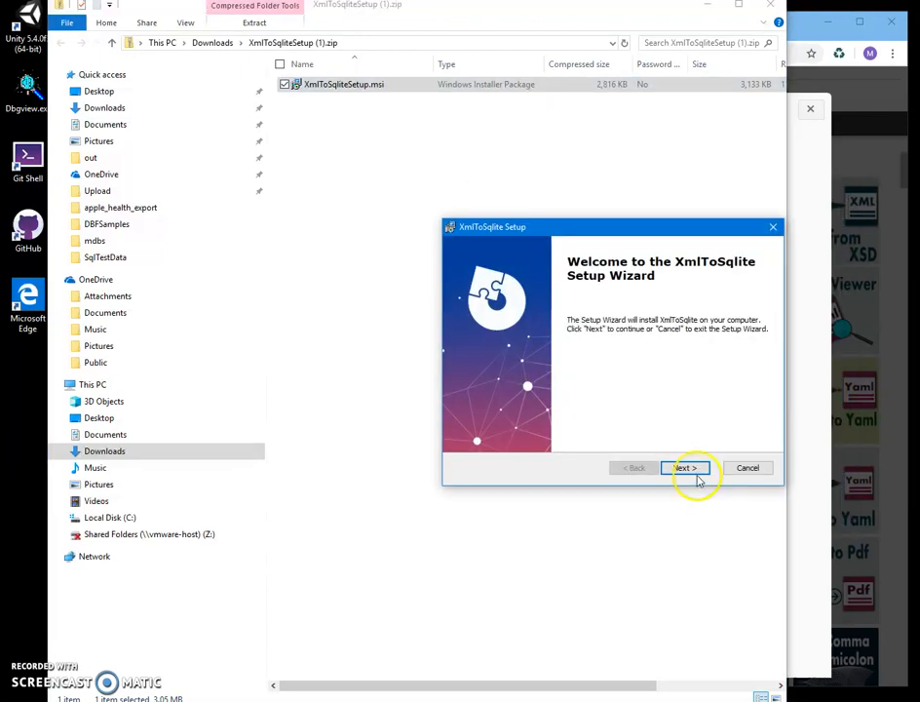
left_click(686, 467)
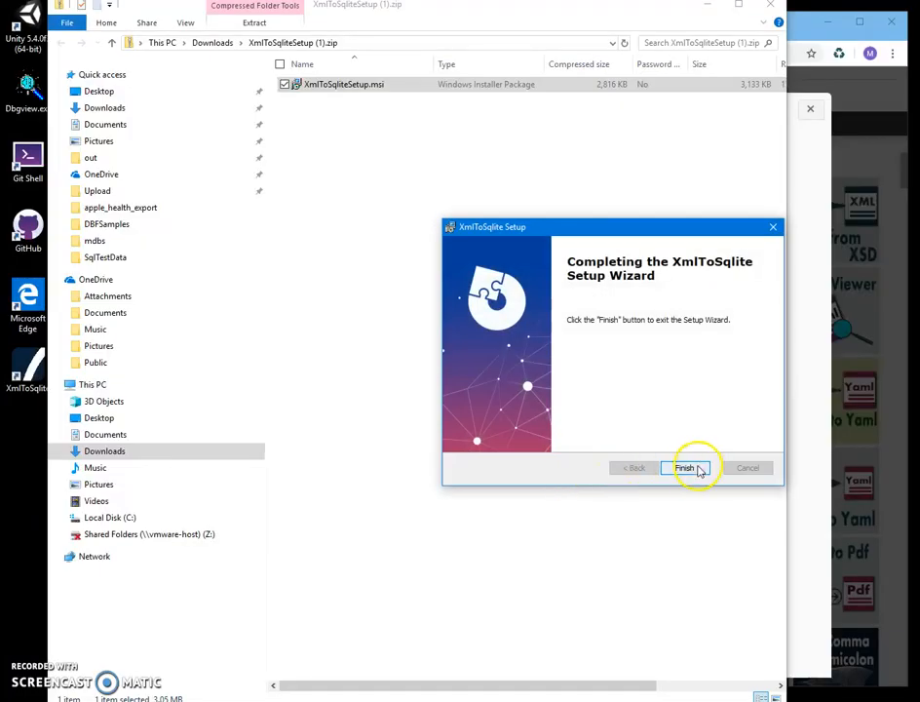
left_click(685, 468)
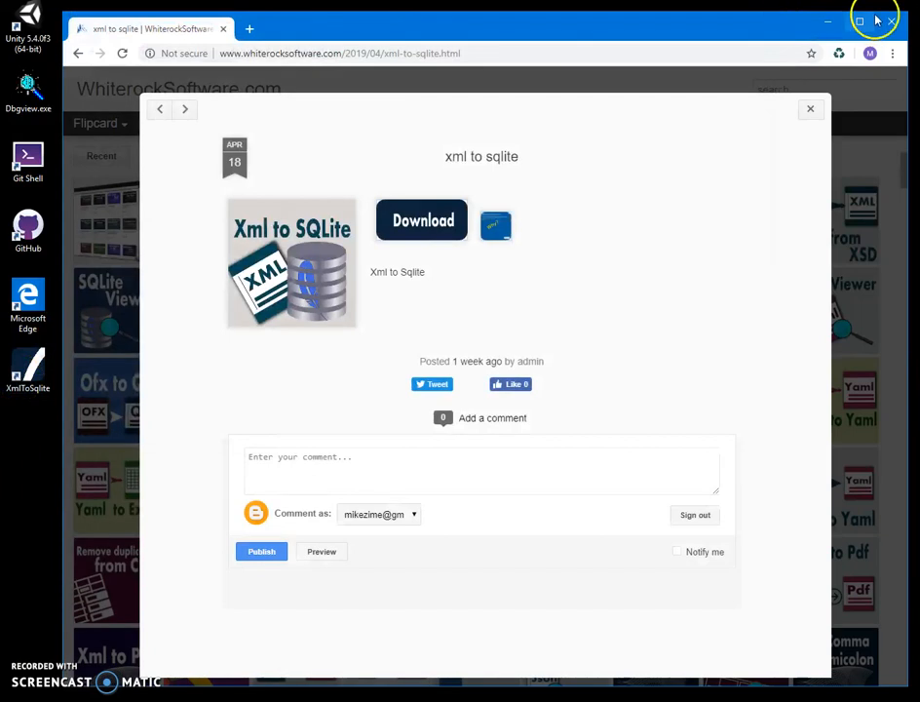
Step: Close Chrome and search the Documents folder for States.xml in File Explorer
left_click(890, 22)
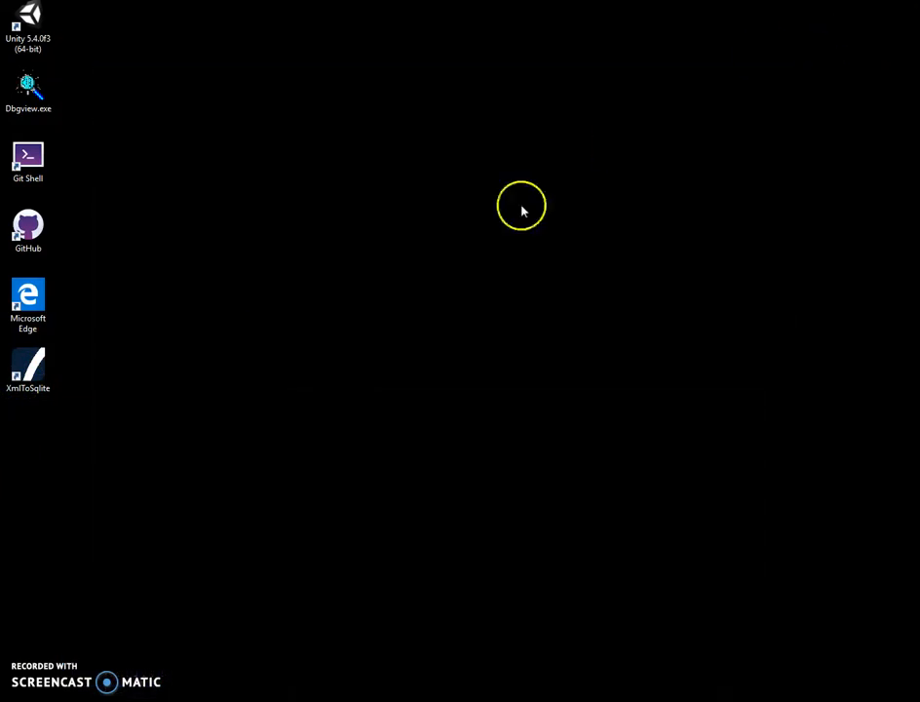
mouse_move(211, 362)
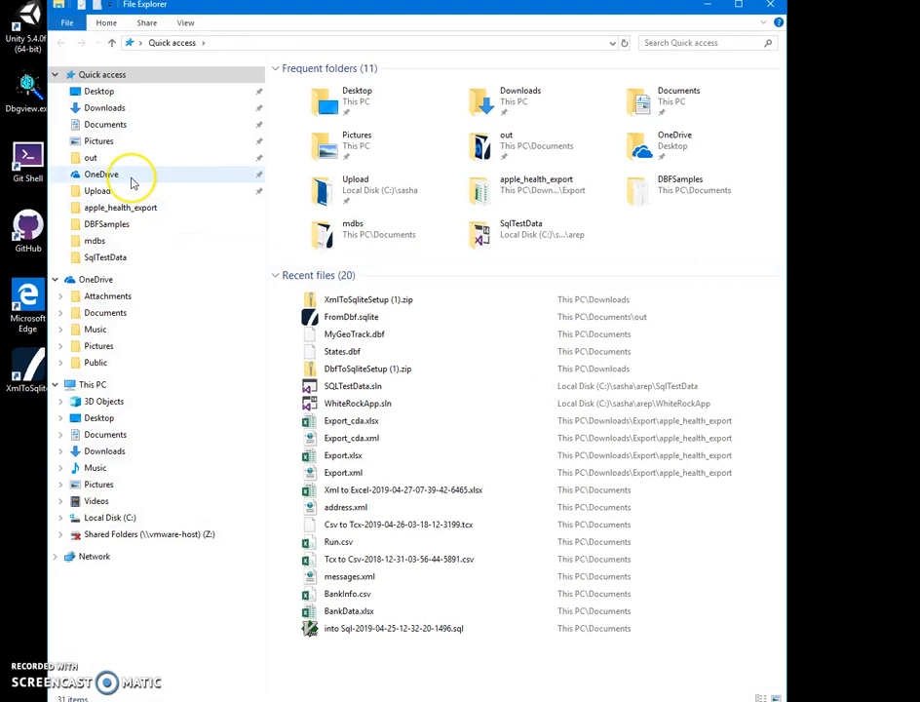
left_click(106, 124)
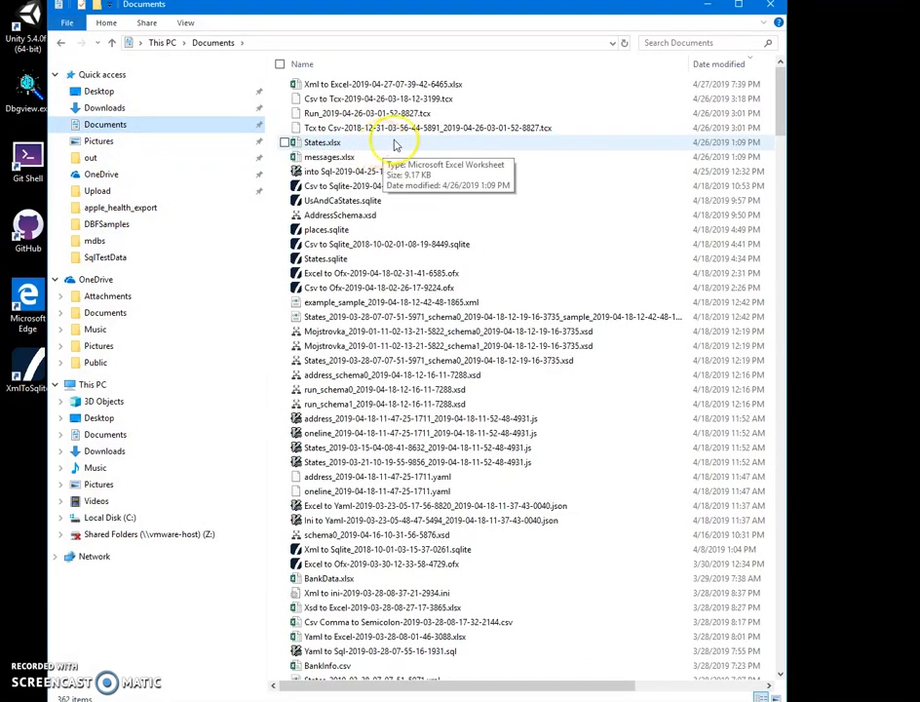
left_click(692, 42)
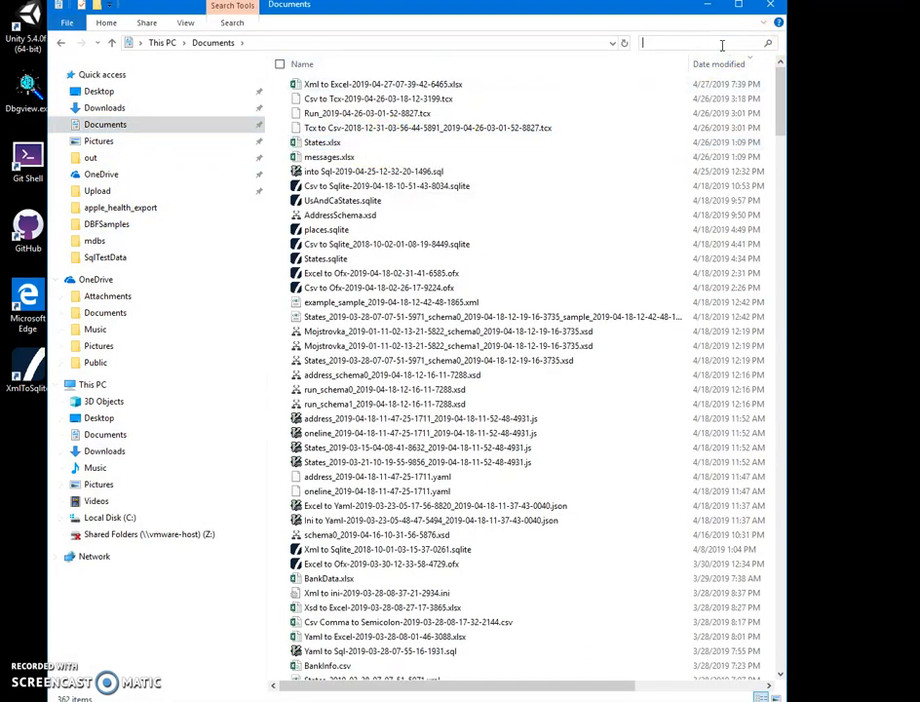
type("States.xml")
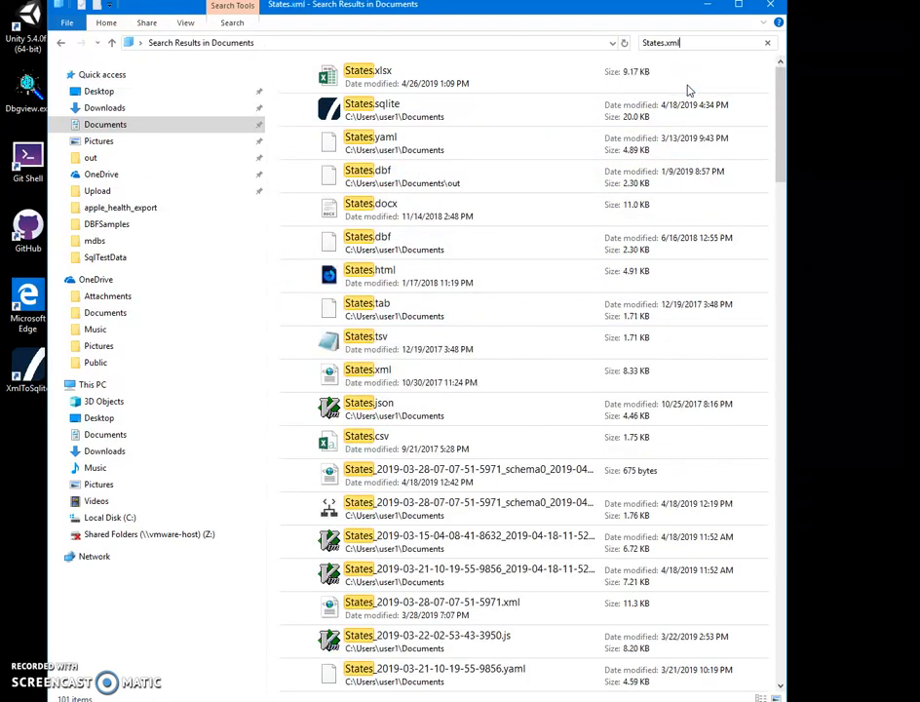
type("States.xml")
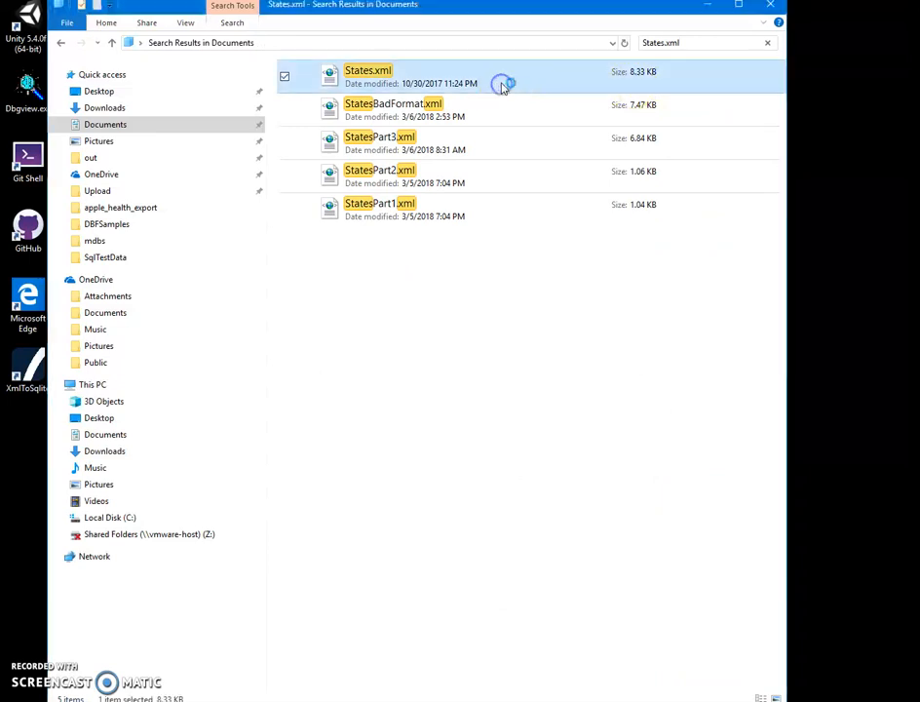
Step: Open States.xml in Internet Explorer, scroll through its state records, then close it
double_click(368, 69)
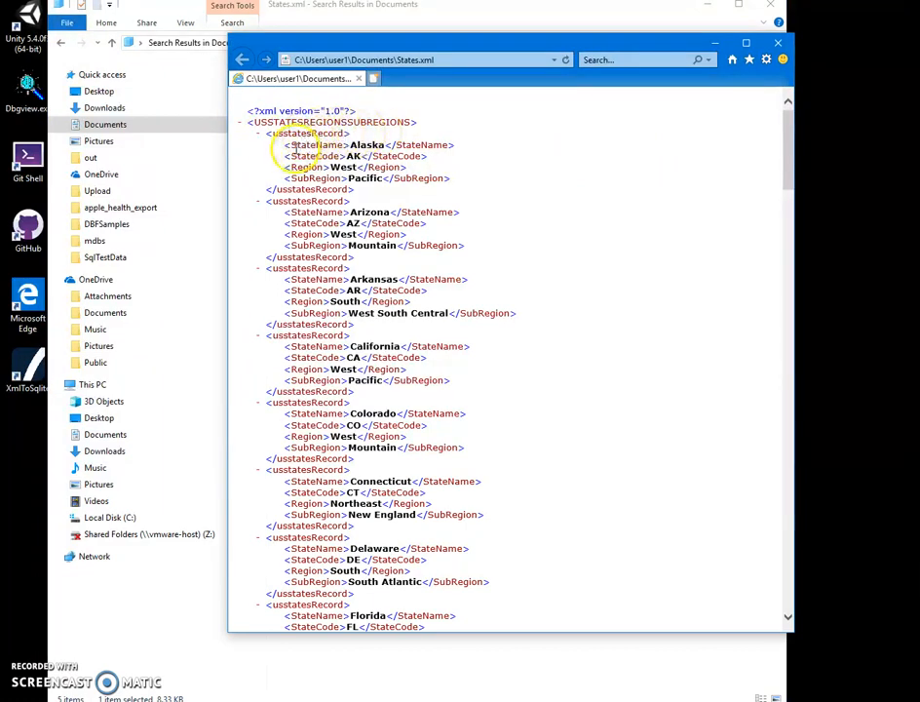
double_click(322, 156)
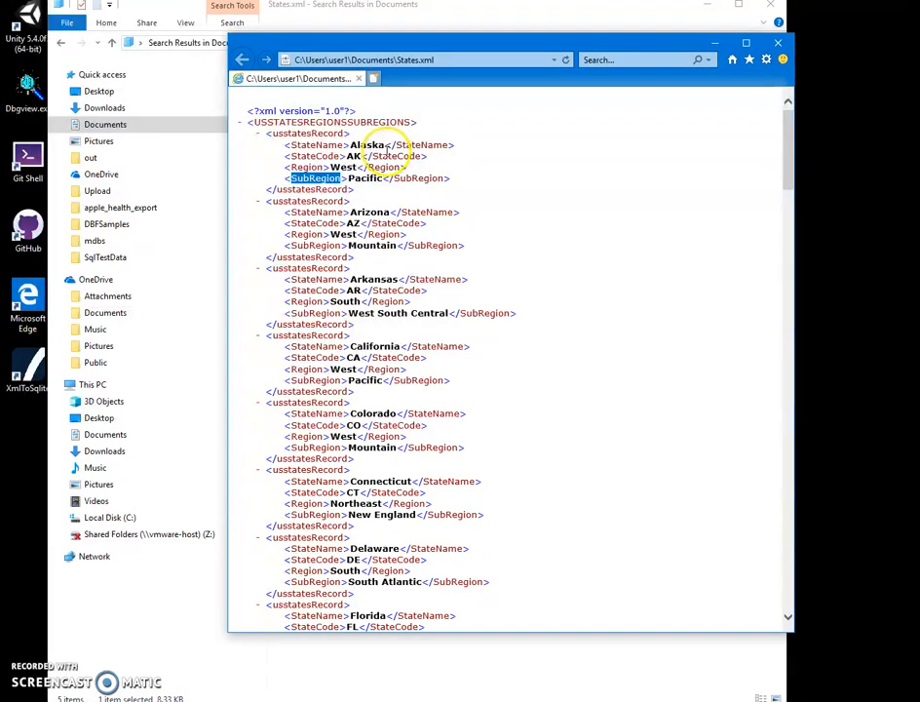
scroll("down", 3)
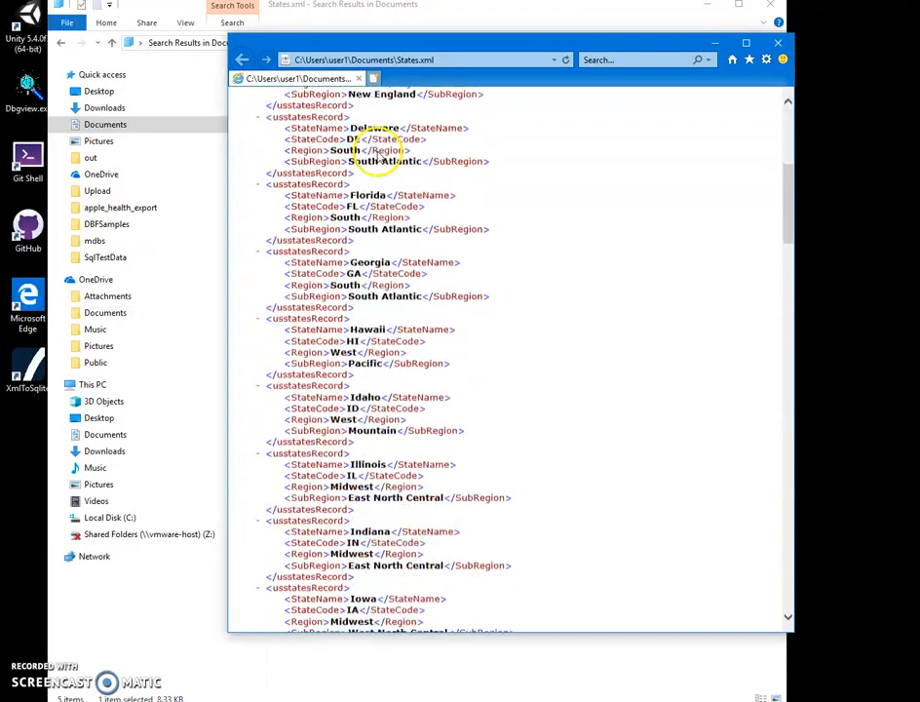
scroll("down", 3)
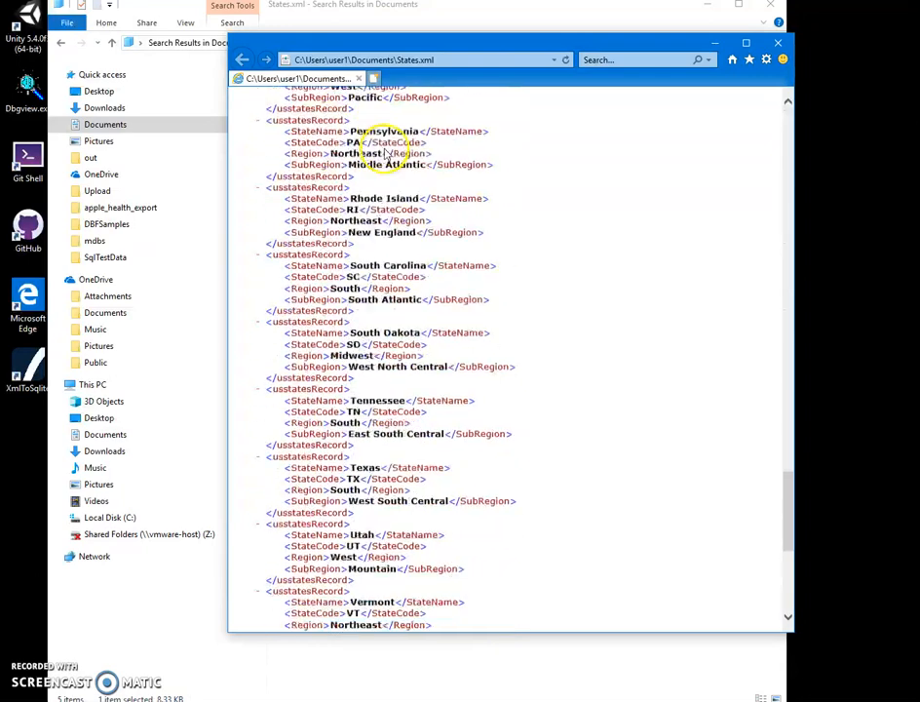
scroll("up", 3)
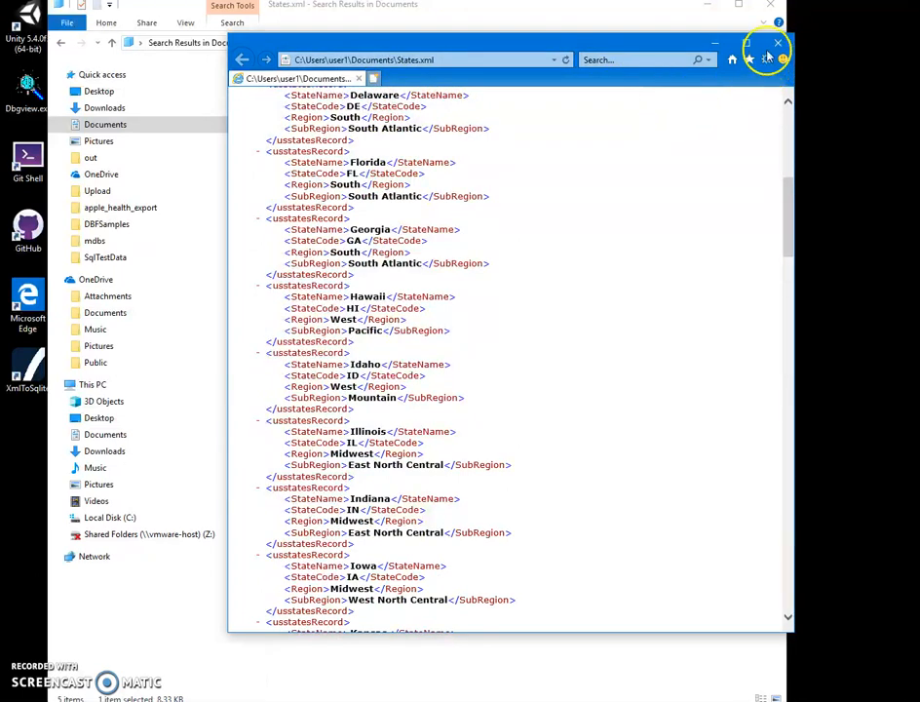
left_click(776, 46)
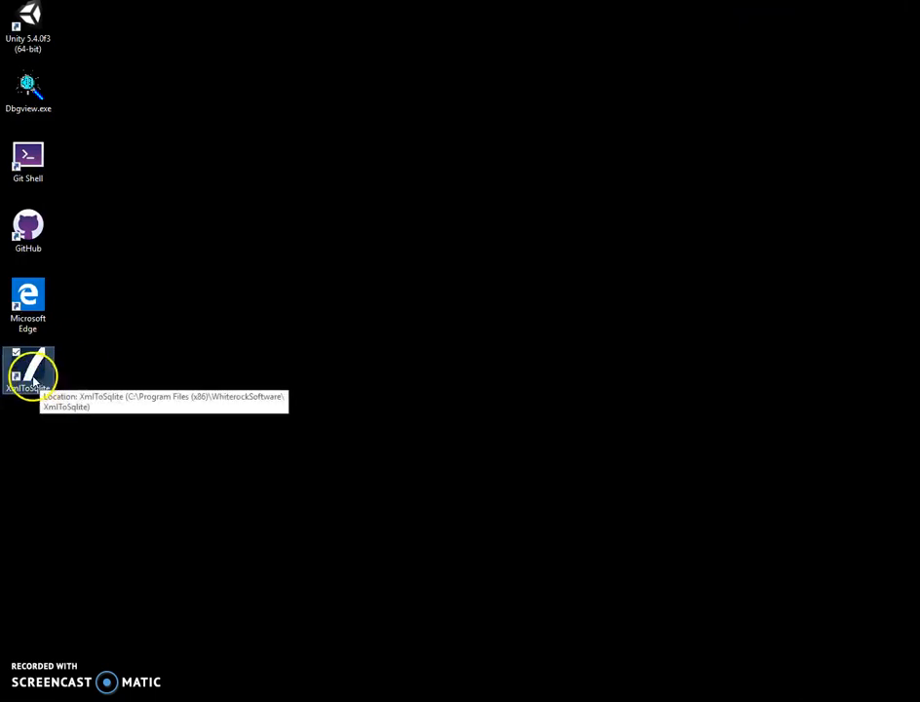
Step: Launch XmlToSqlite from the desktop shortcut and bring up the input file chooser
double_click(29, 368)
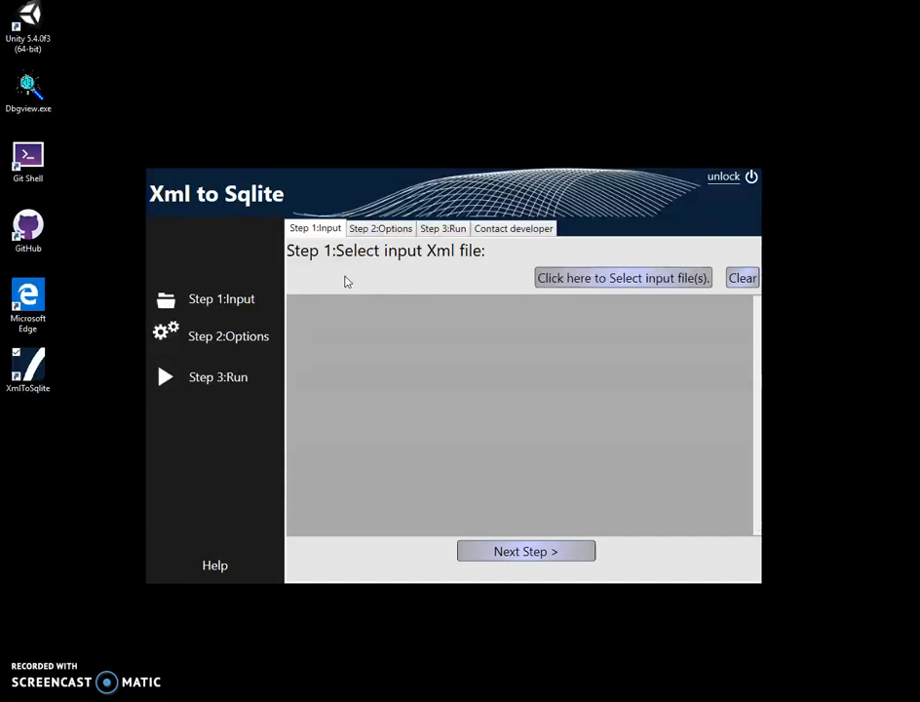
left_click(623, 278)
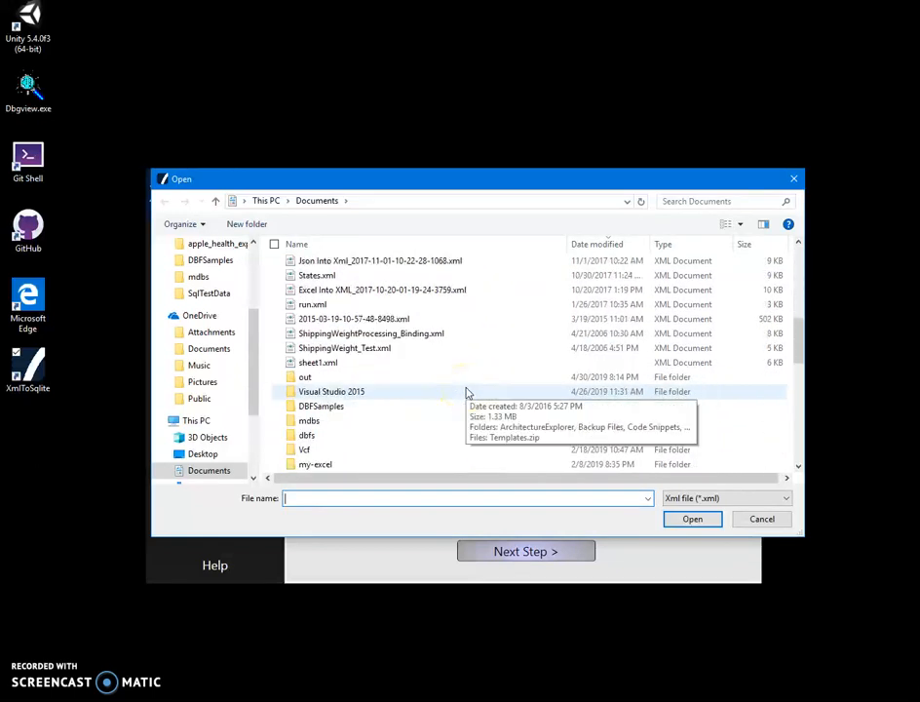
Step: Load States.xml as input, keep Create New Sqlite, and advance to Run
left_click(317, 275)
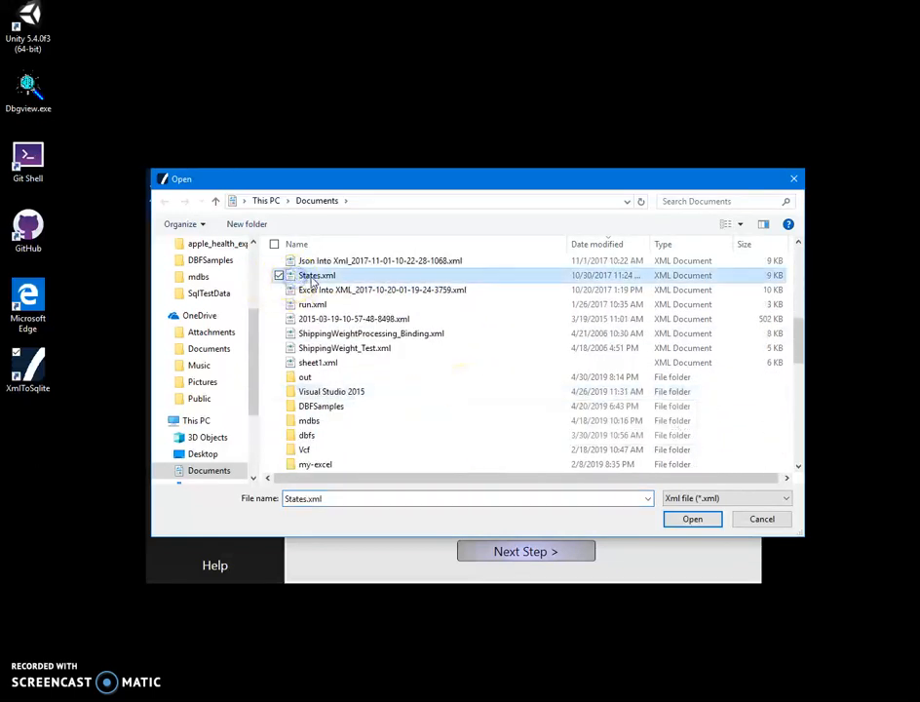
left_click(692, 518)
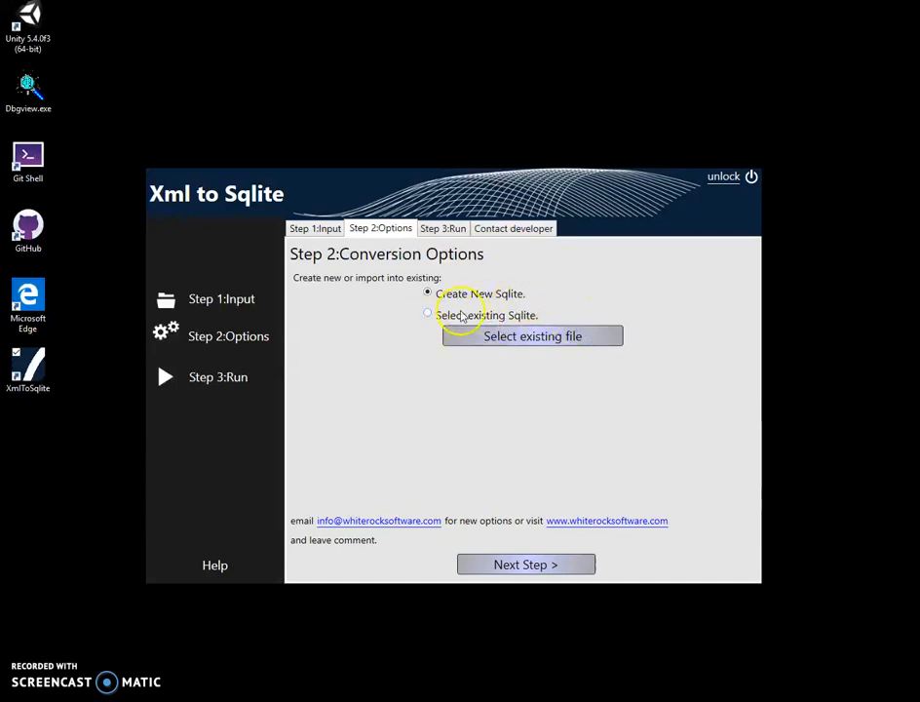
left_click(526, 564)
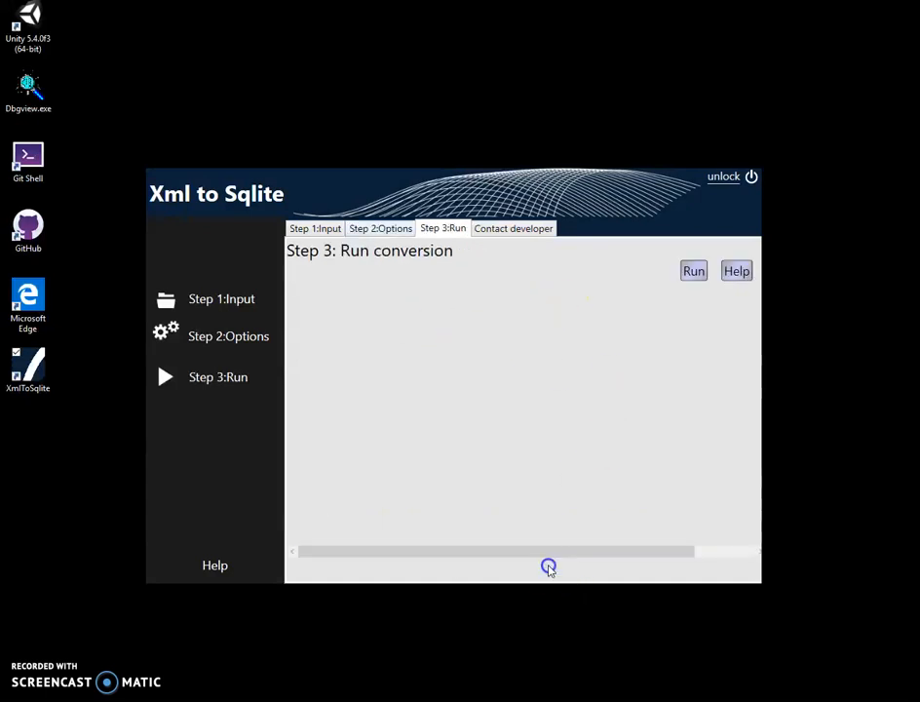
Step: Run the conversion and save the database as XmltoSqlite.sqlite in the out folder
left_click(694, 270)
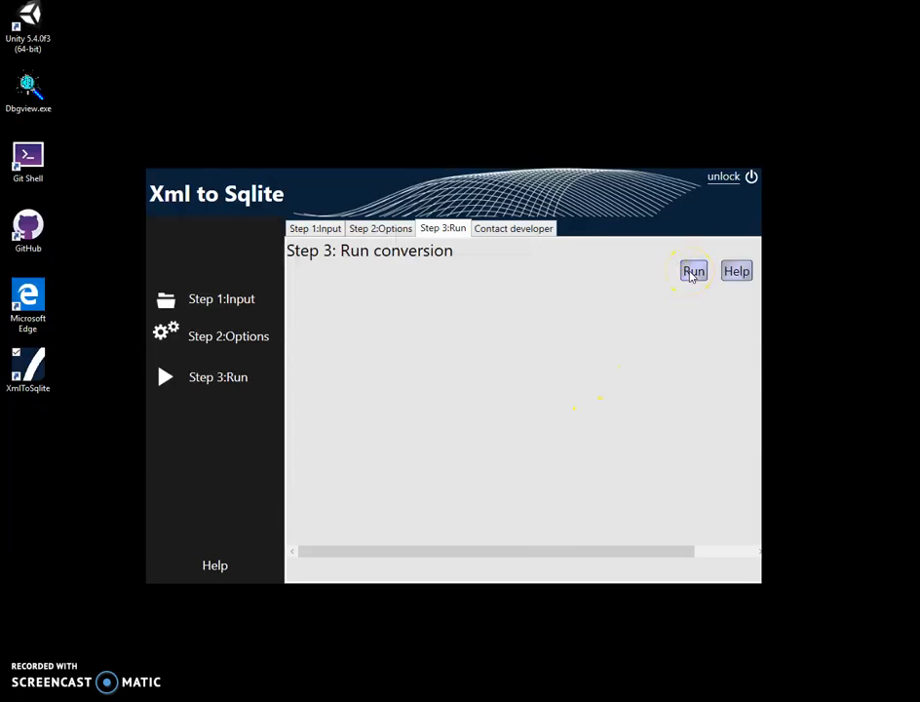
left_click(693, 270)
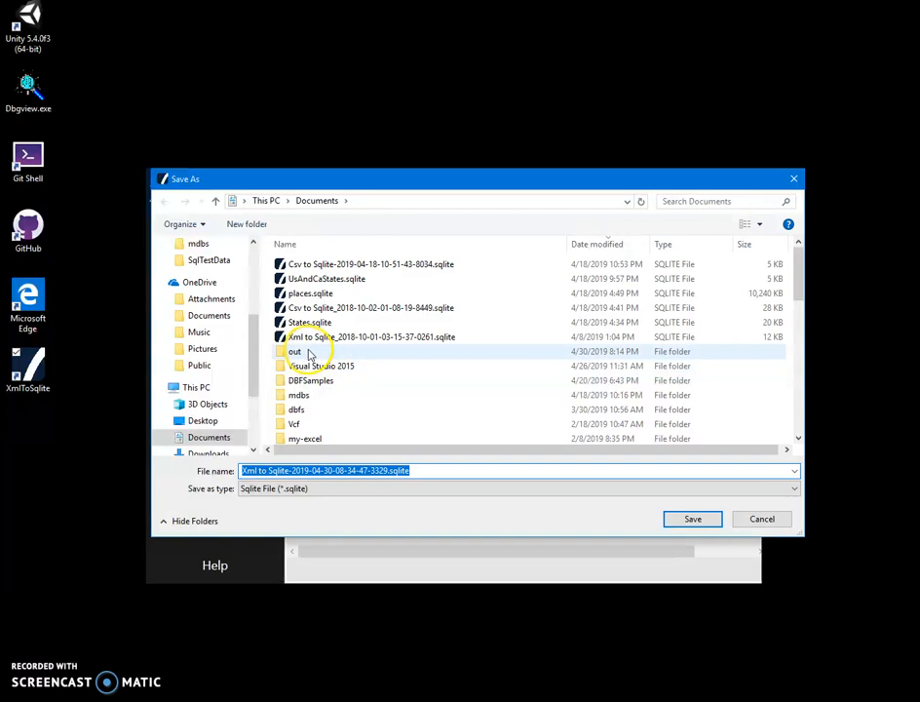
mouse_move(306, 353)
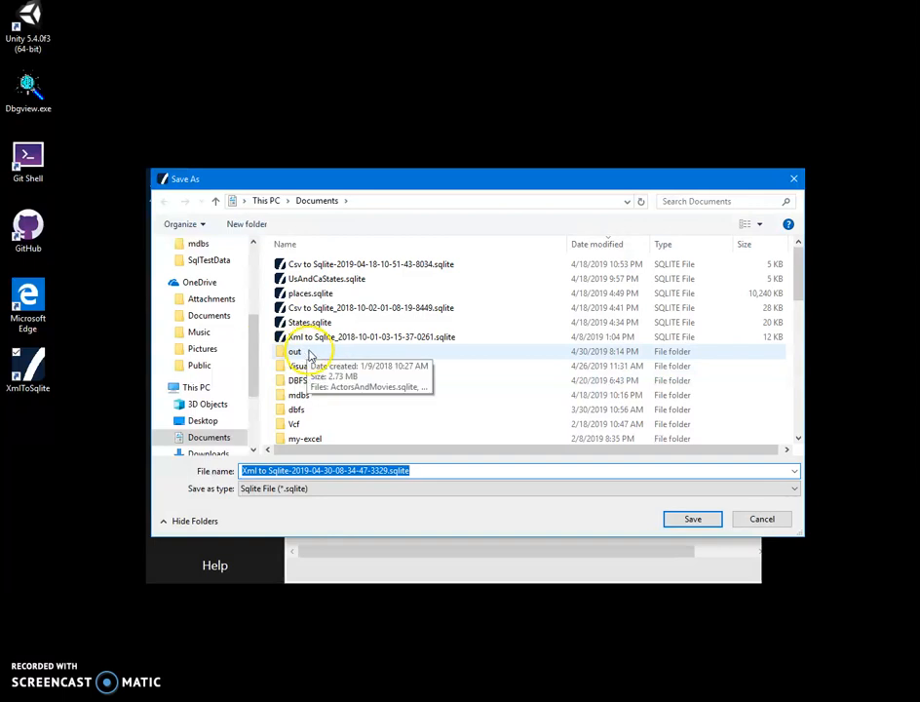
double_click(294, 350)
type("XmltoSqlite")
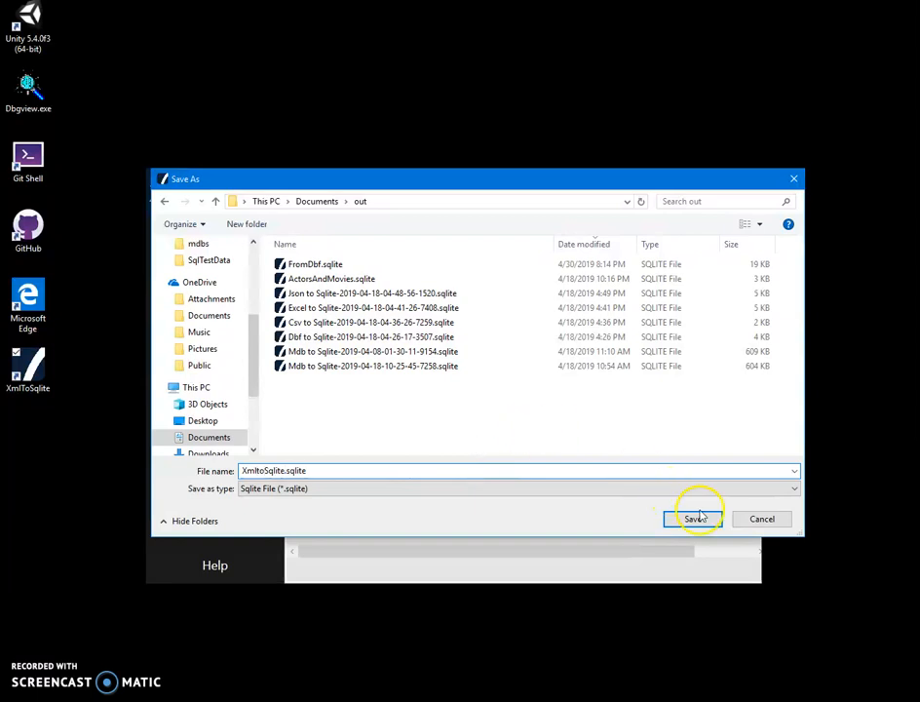
left_click(696, 518)
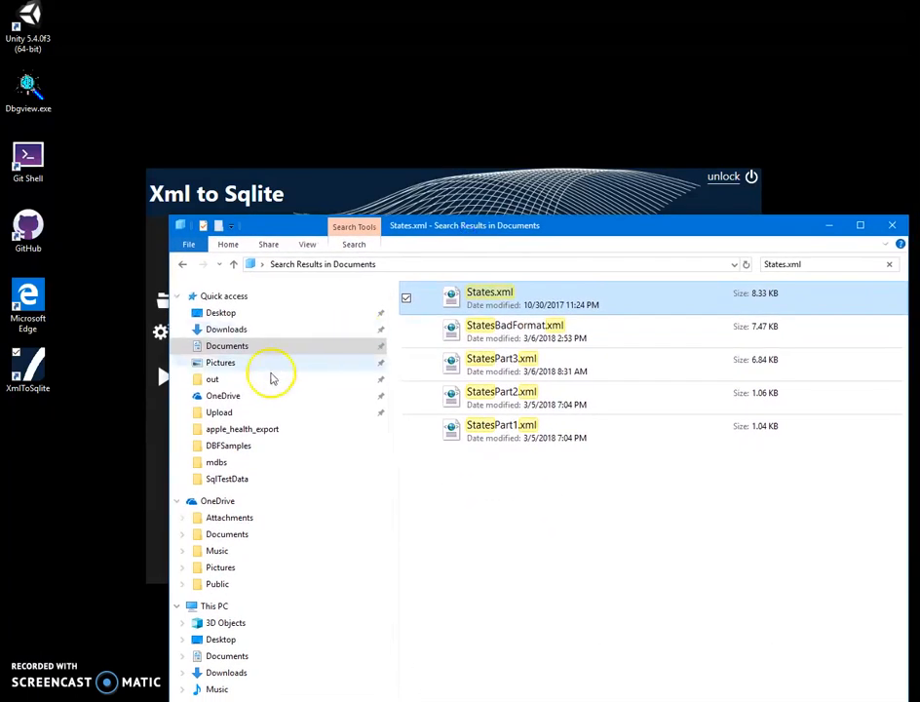
Step: Open XmltoSqlite.sqlite from the out folder and scroll the States table down to Wyoming
left_click(212, 378)
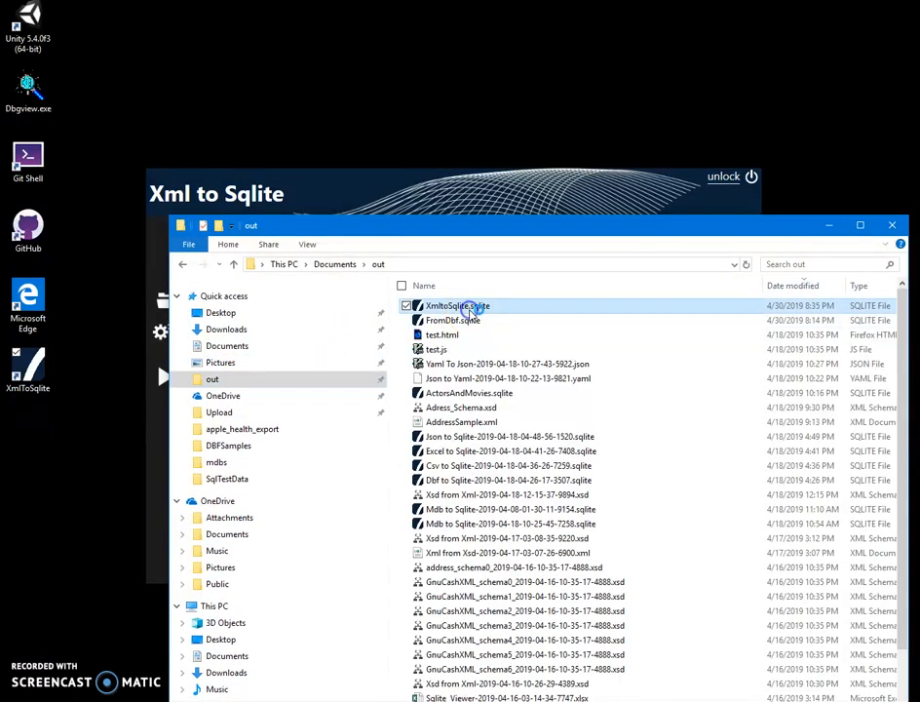
double_click(458, 306)
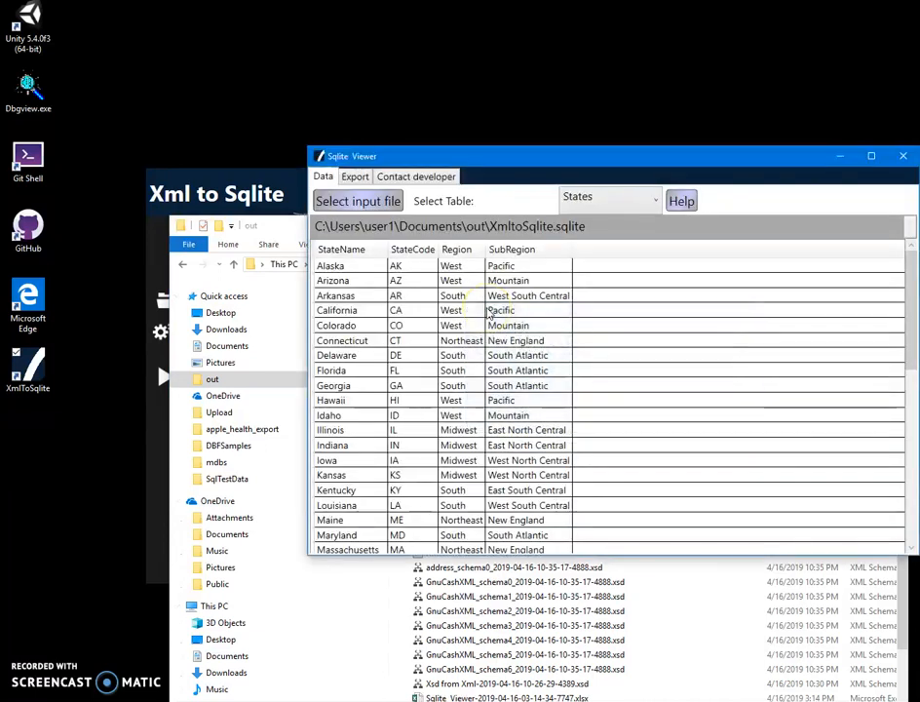
left_click(332, 265)
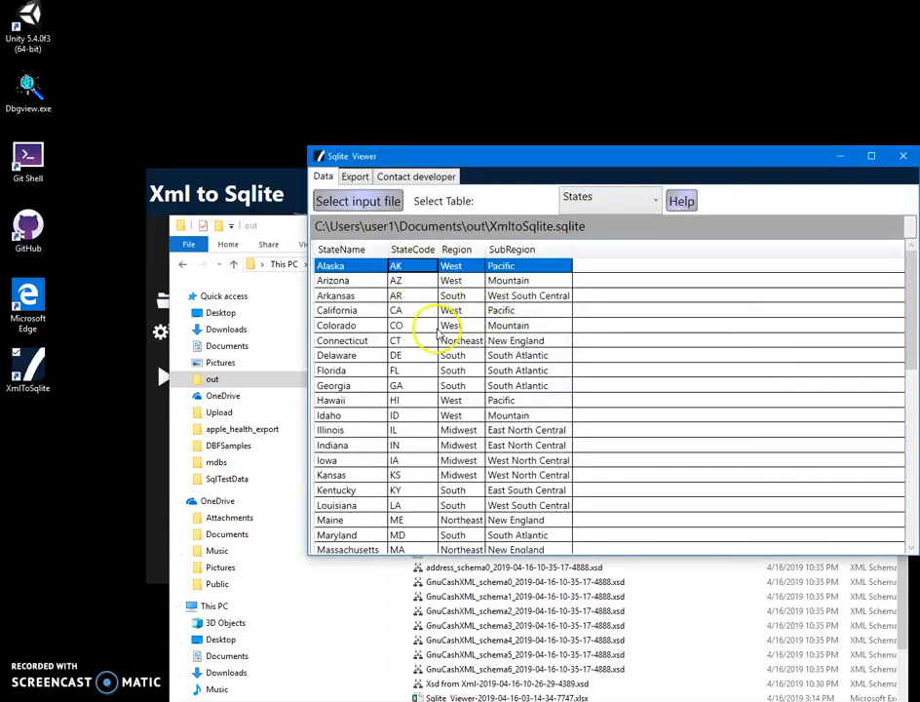
scroll("down", 3)
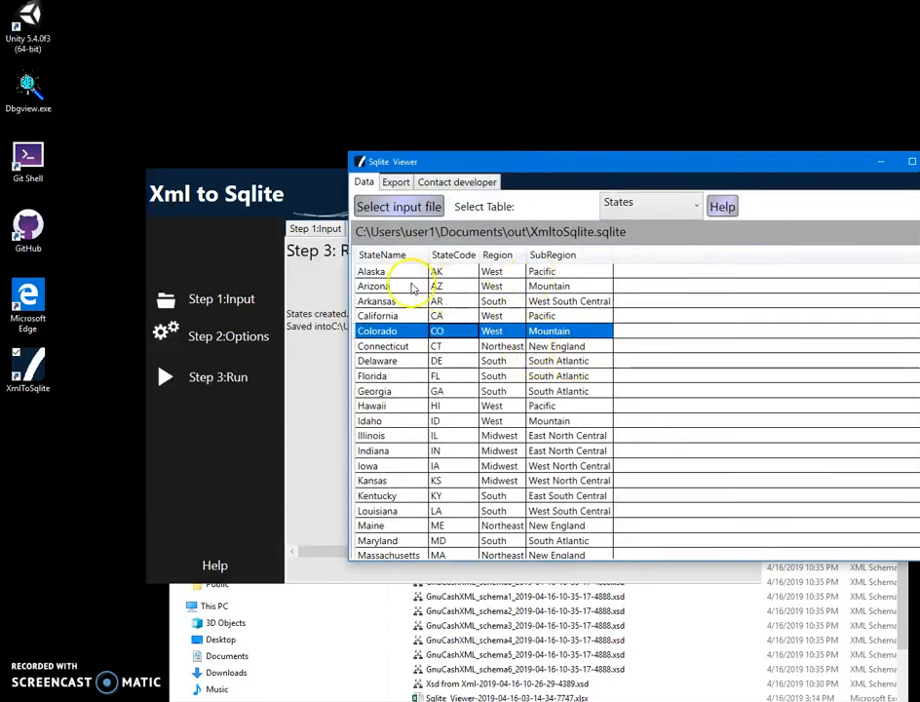
left_click(371, 271)
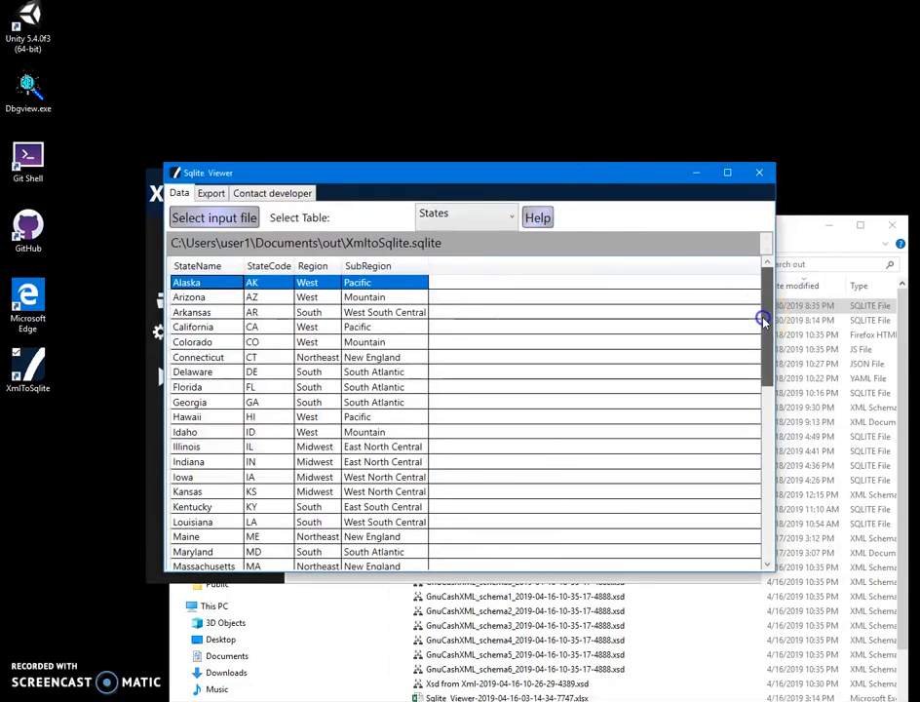
scroll("down", 3)
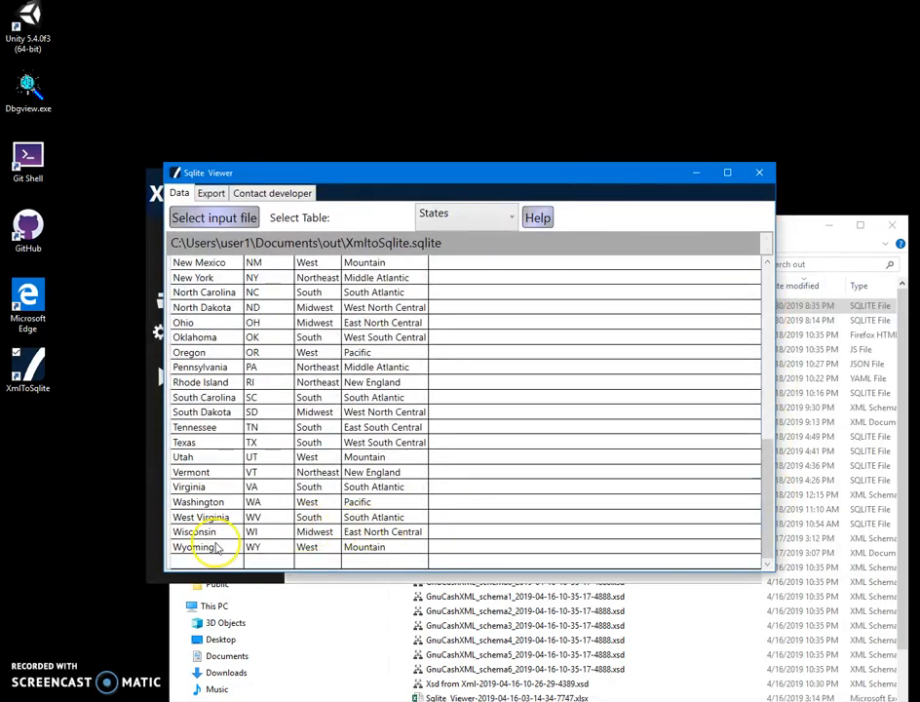
left_click(193, 546)
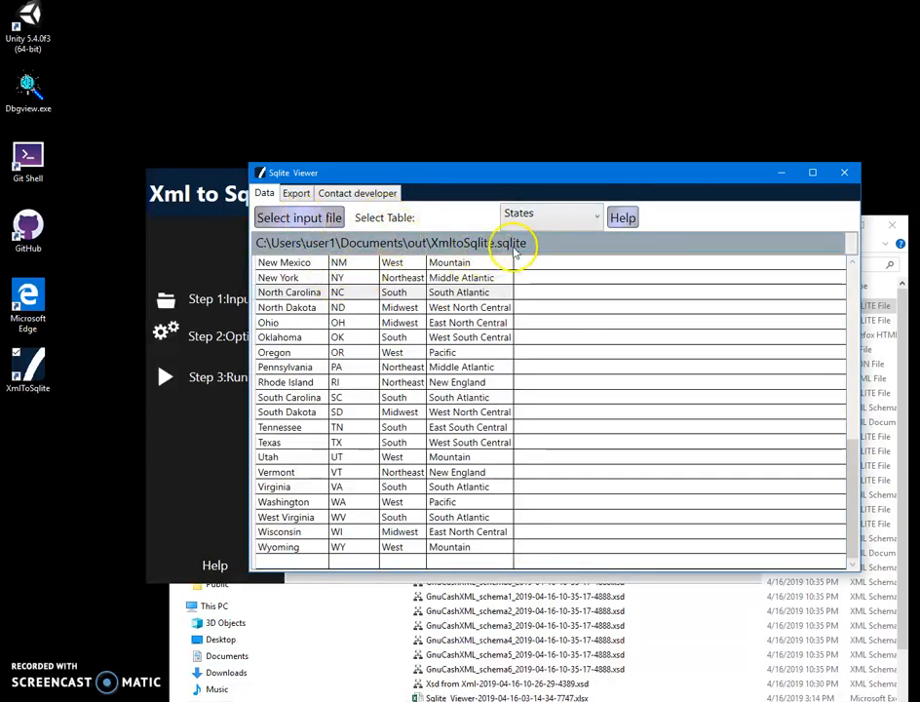
Step: Review the Export tab's save-as formats, then close Sqlite Viewer
left_click(296, 192)
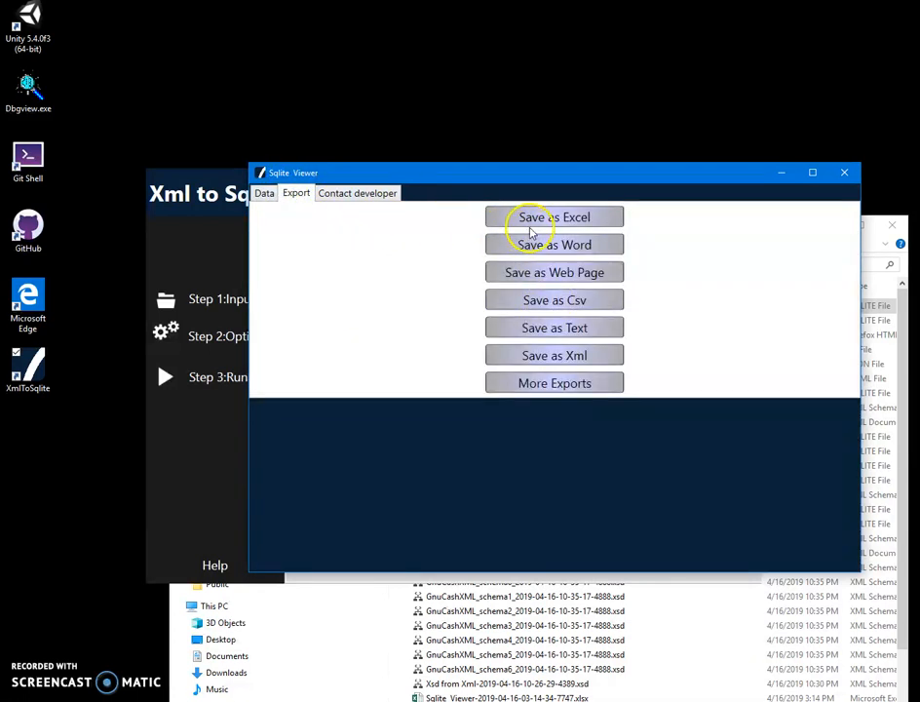
mouse_move(671, 271)
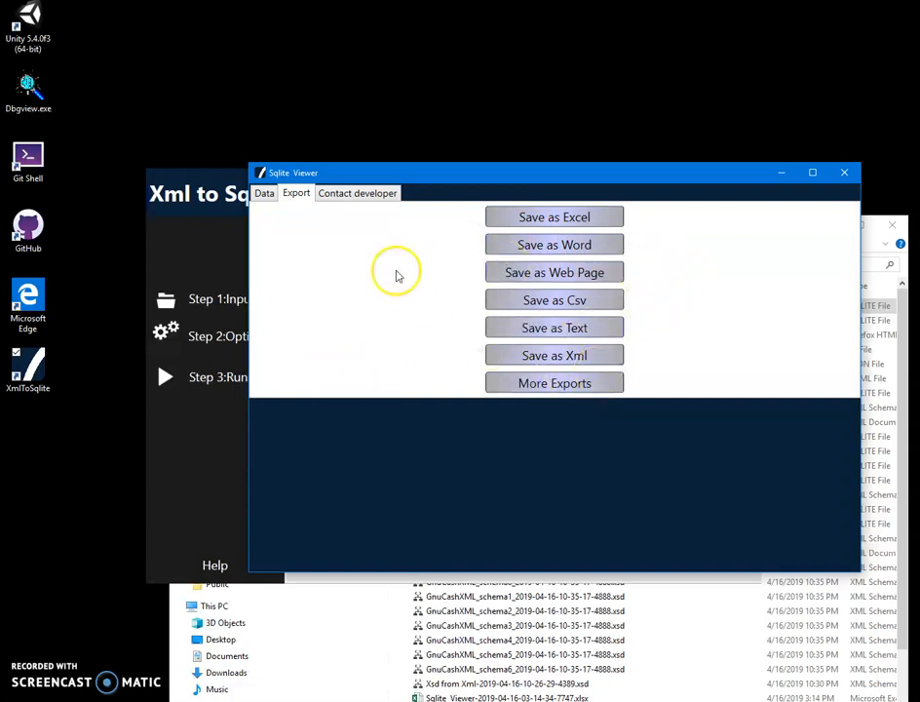
left_click(264, 193)
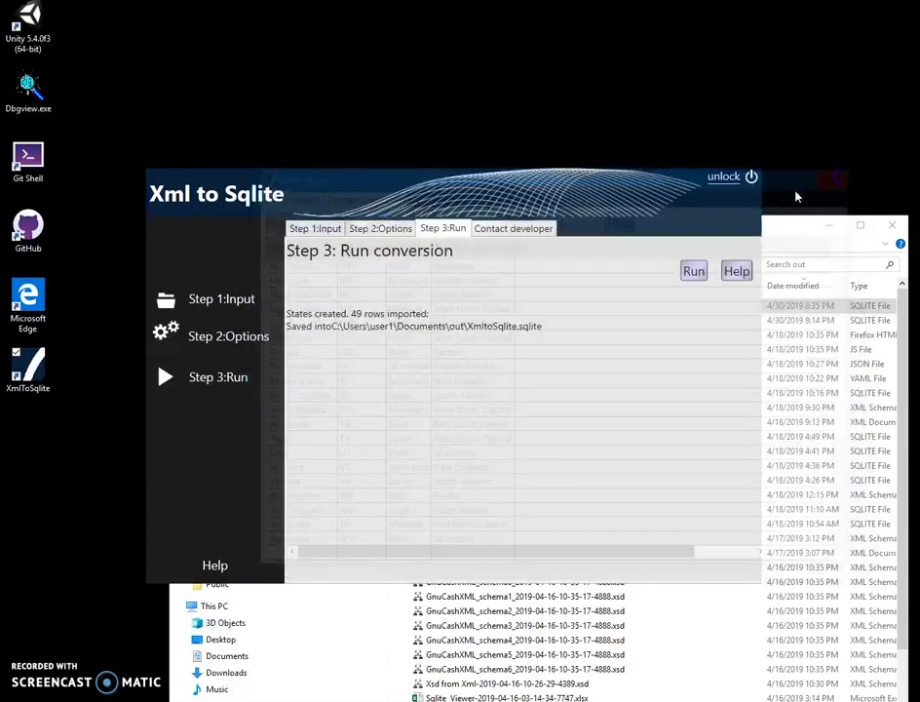
Step: Load AddressSample.xml as input, choose Select existing Sqlite, and run the import
left_click(314, 228)
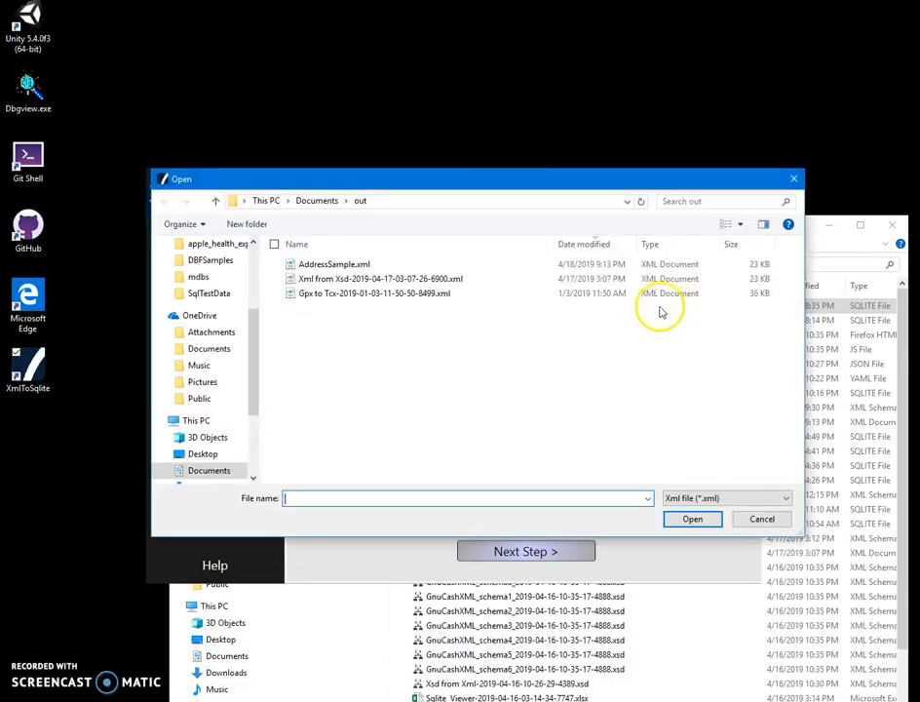
left_click(334, 263)
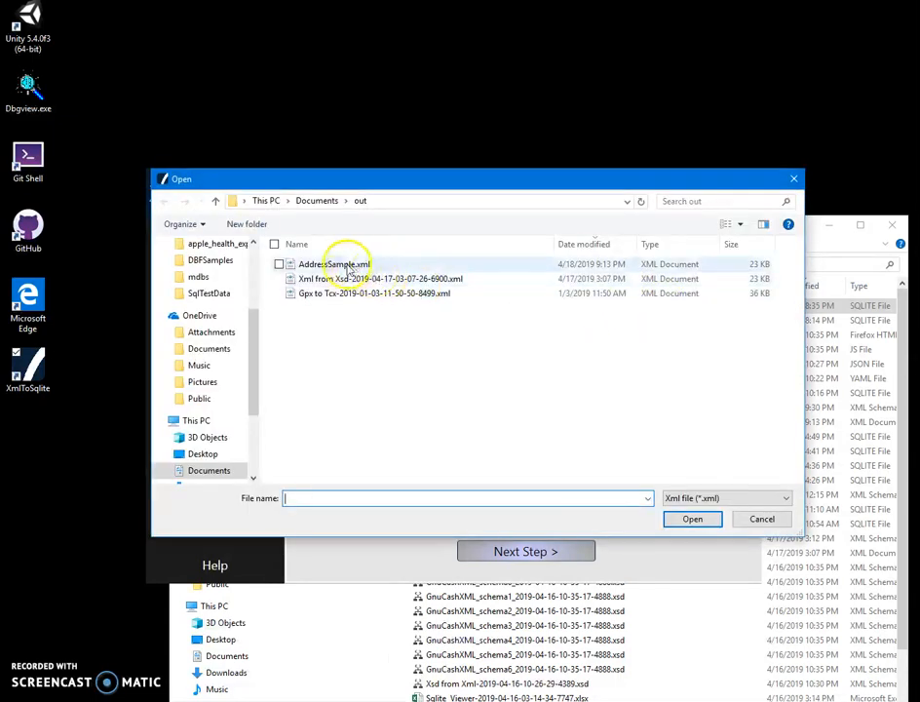
left_click(334, 264)
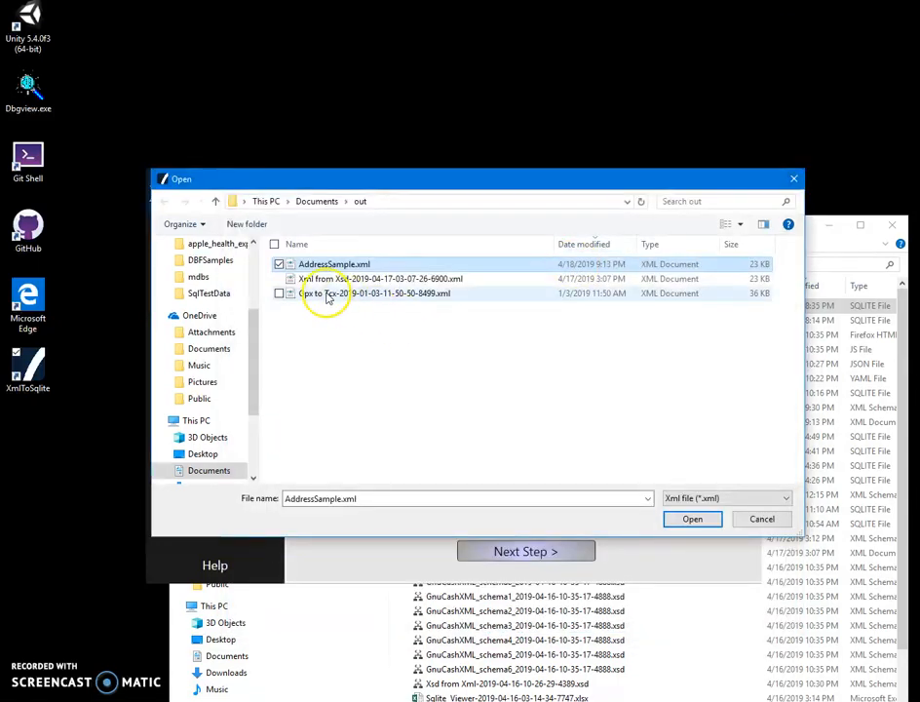
left_click(692, 519)
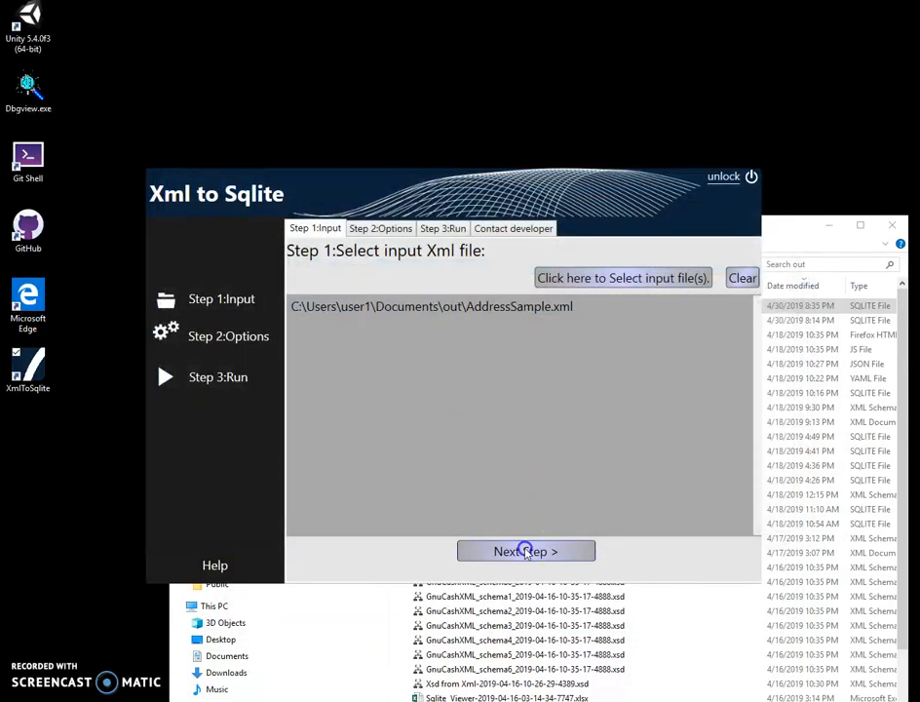
left_click(525, 550)
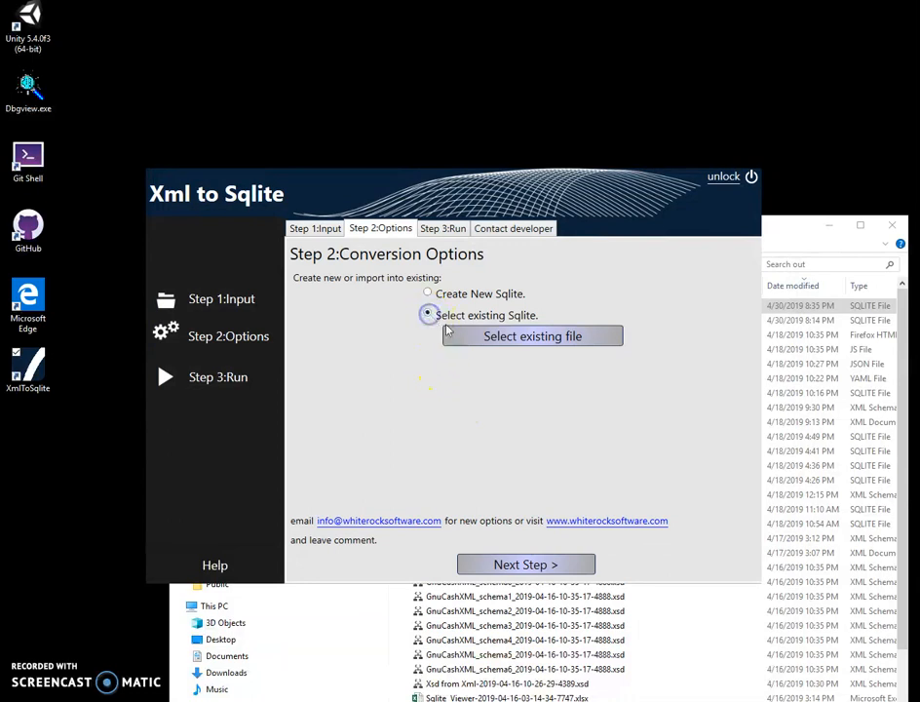
left_click(532, 335)
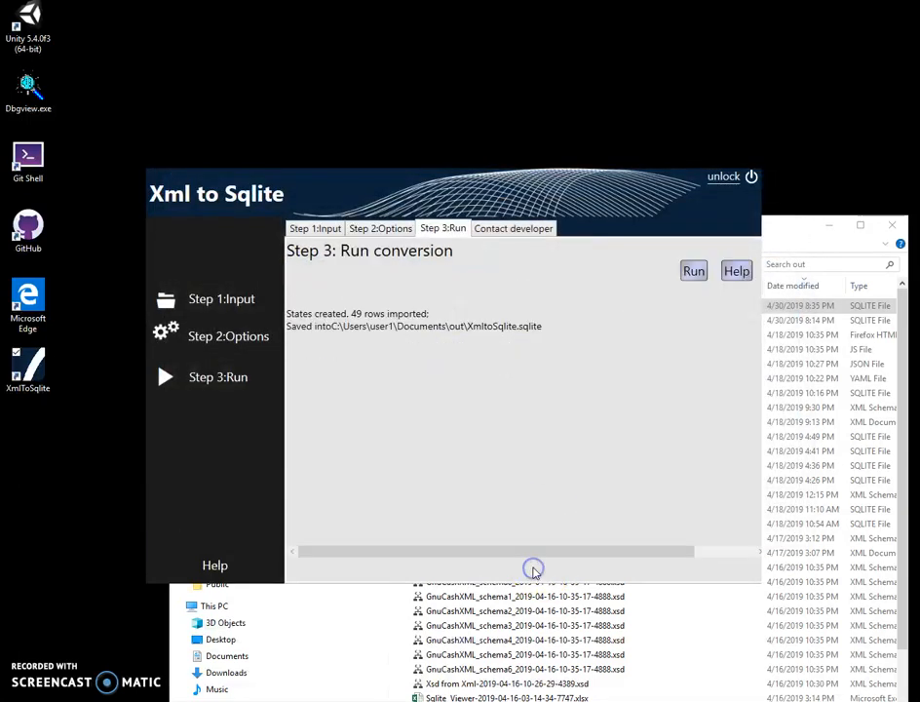
left_click(693, 270)
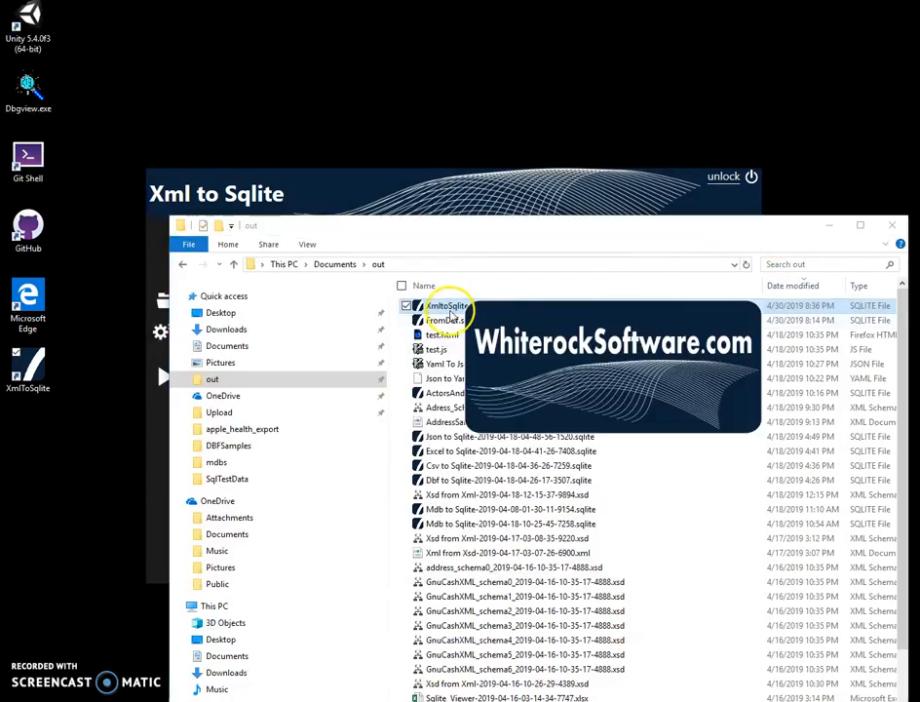
Step: Reopen XmltoSqlite.sqlite, view the States table, then return to AddressSample's contact records
double_click(448, 305)
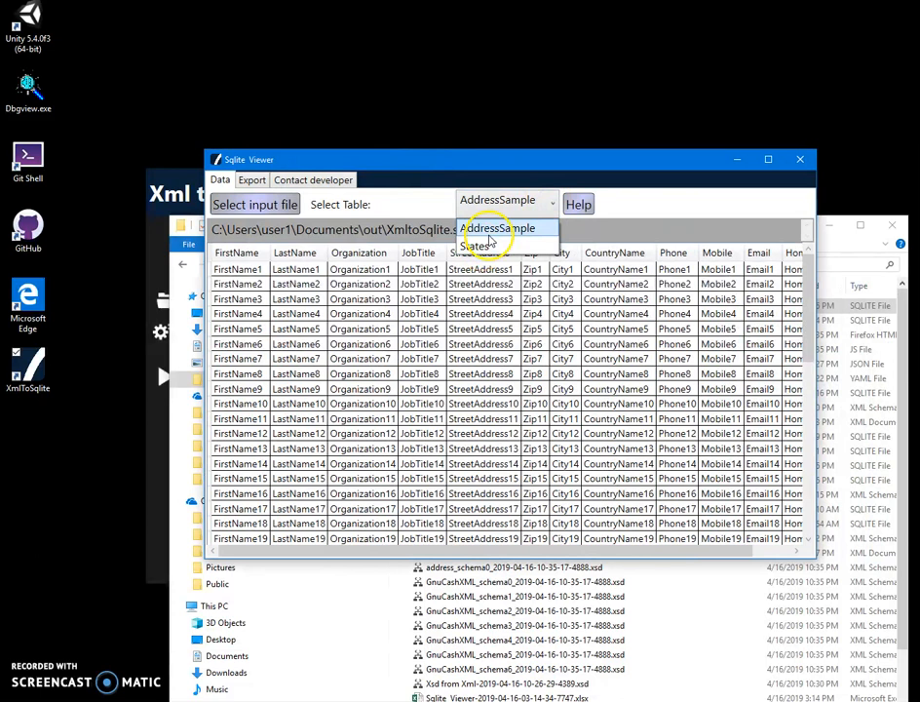
left_click(481, 243)
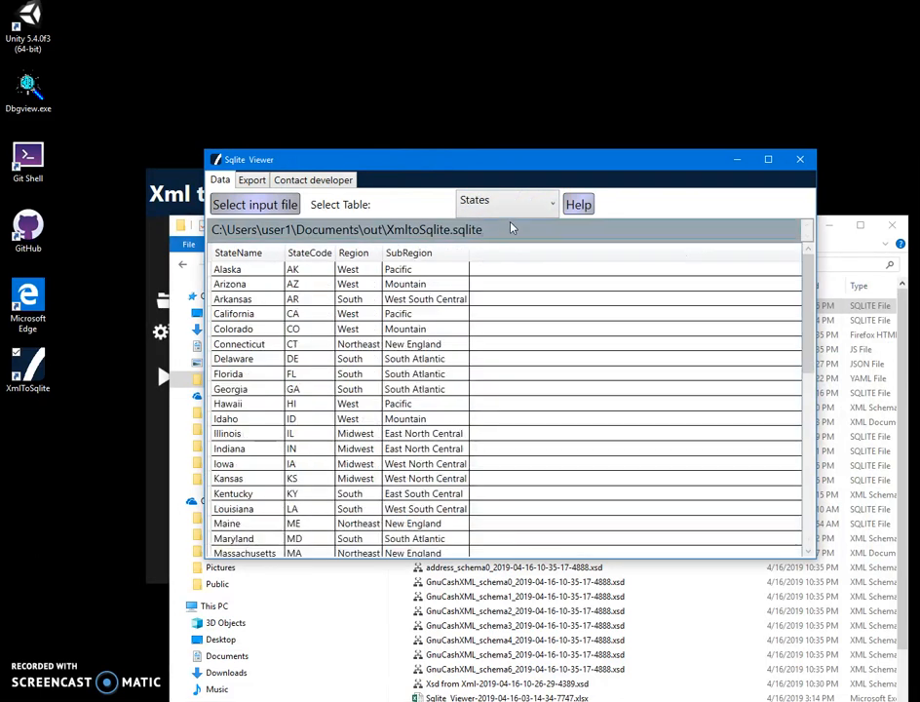
scroll("down", 3)
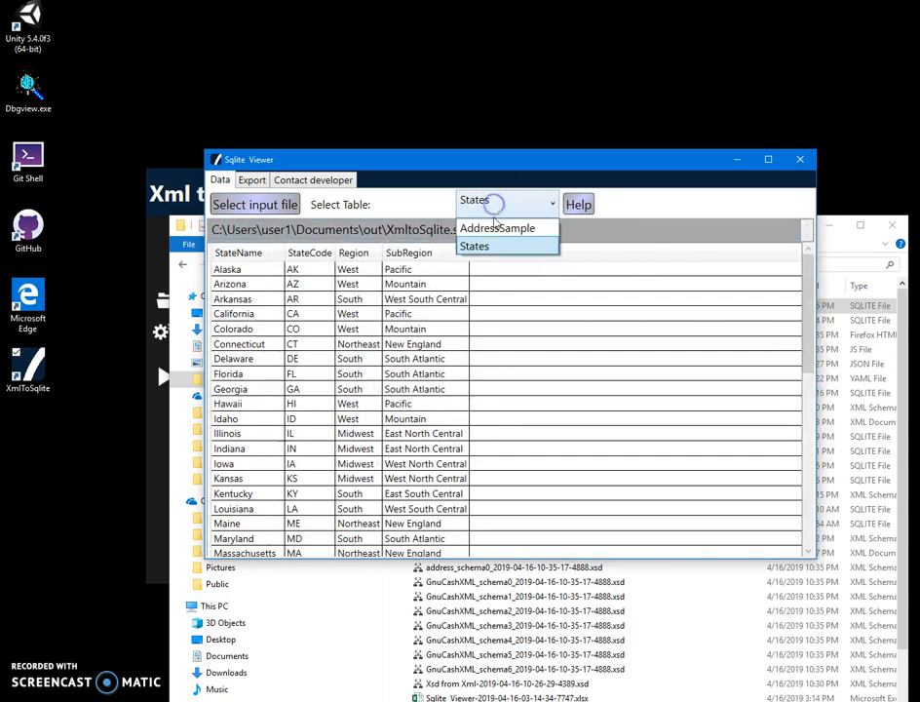
left_click(498, 228)
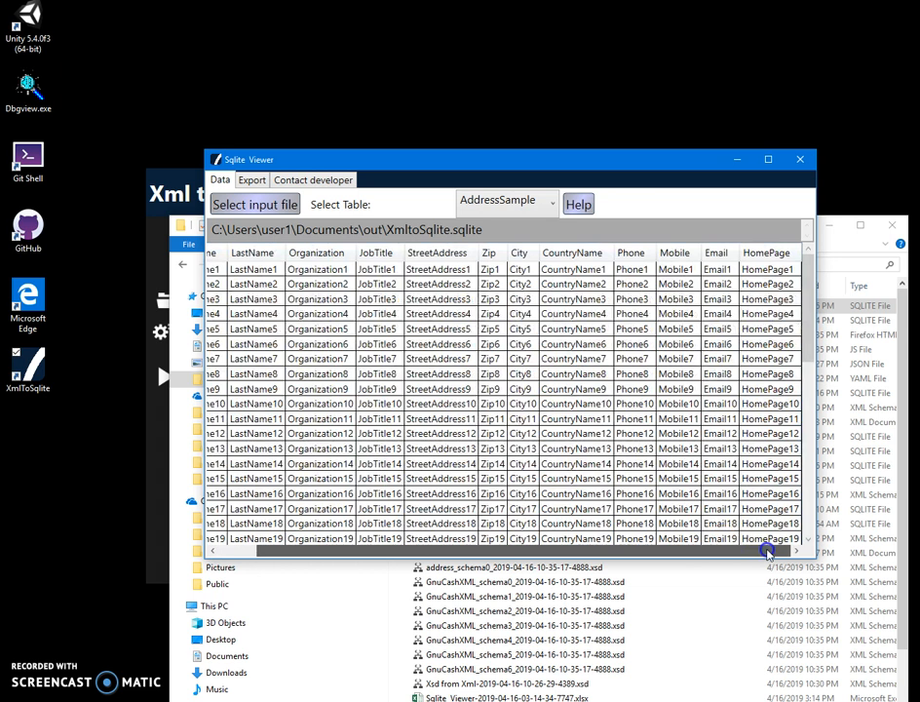
mouse_move(768, 549)
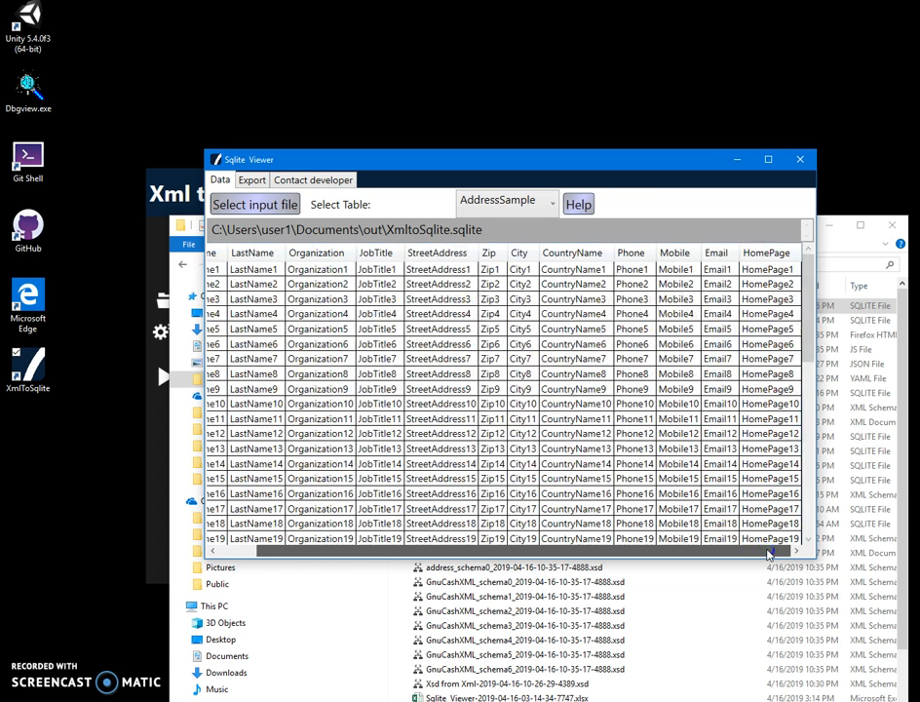
scroll("left", 3)
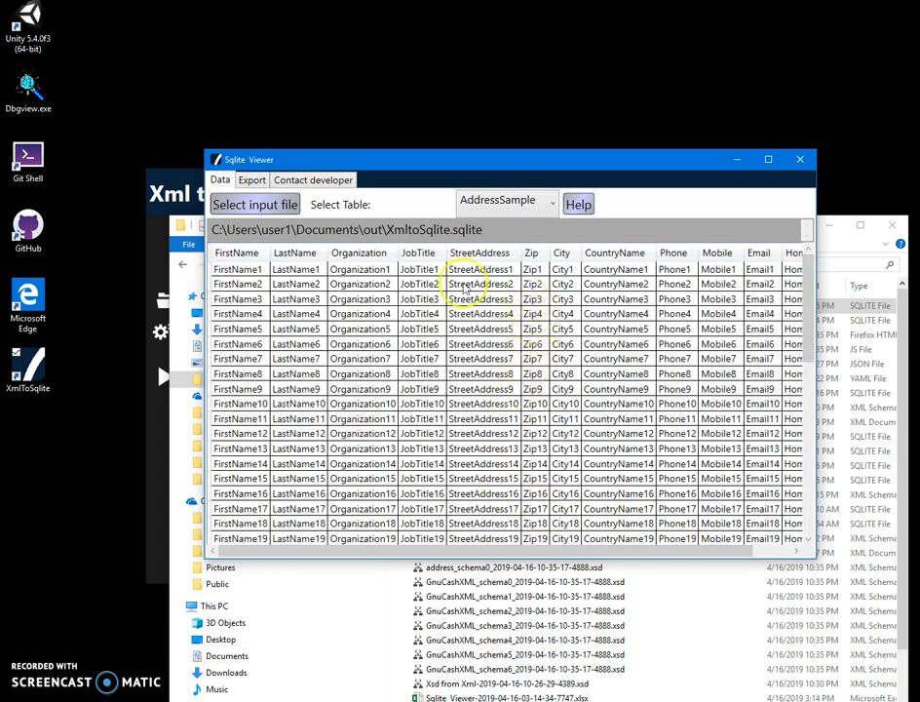
mouse_move(603, 148)
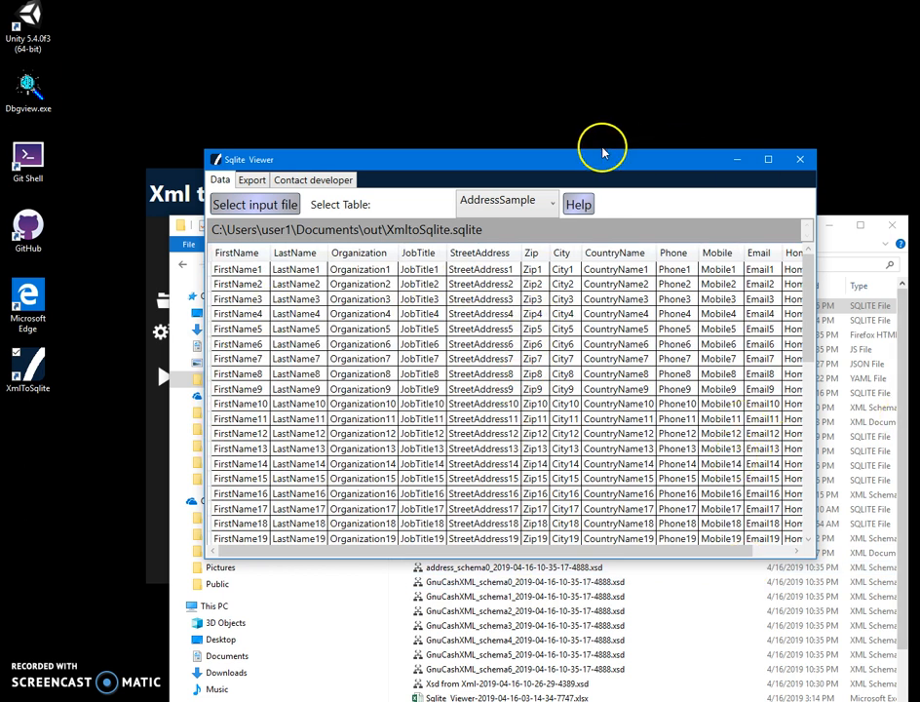